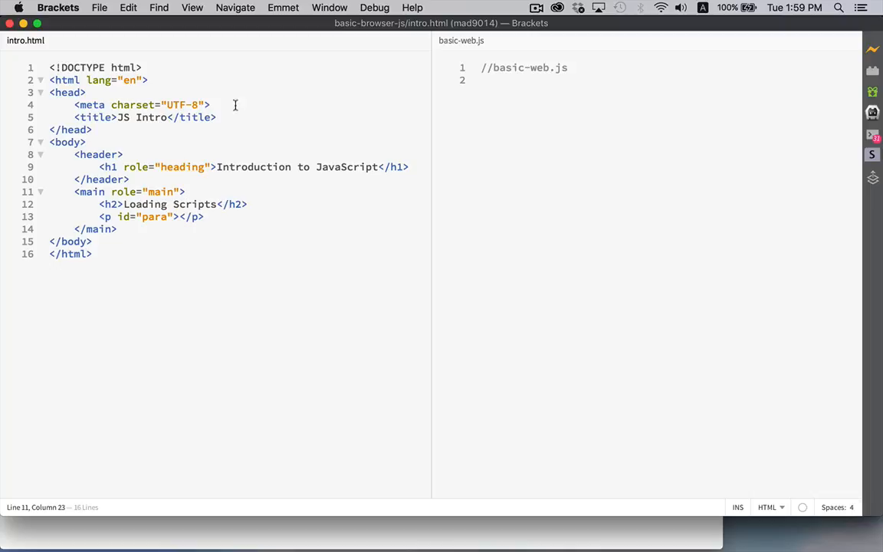
pyautogui.moveTo(233, 137)
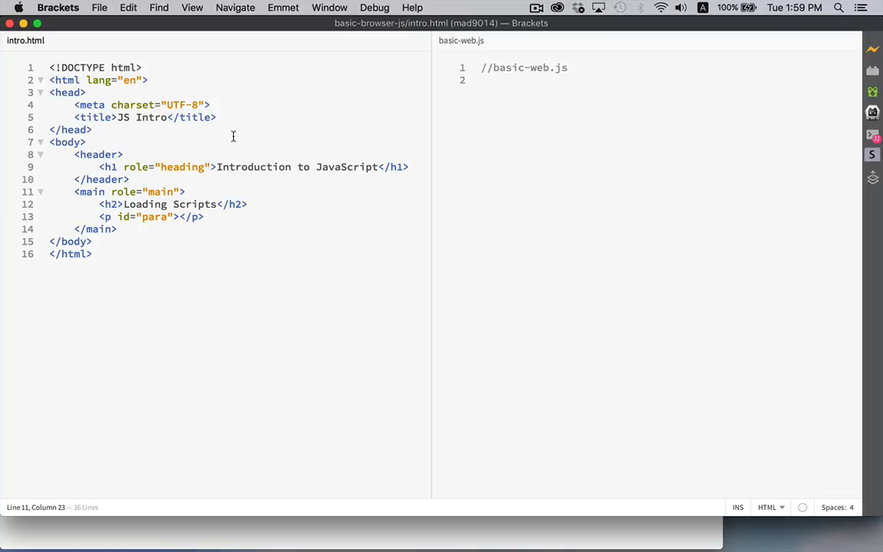
pyautogui.moveTo(105, 40)
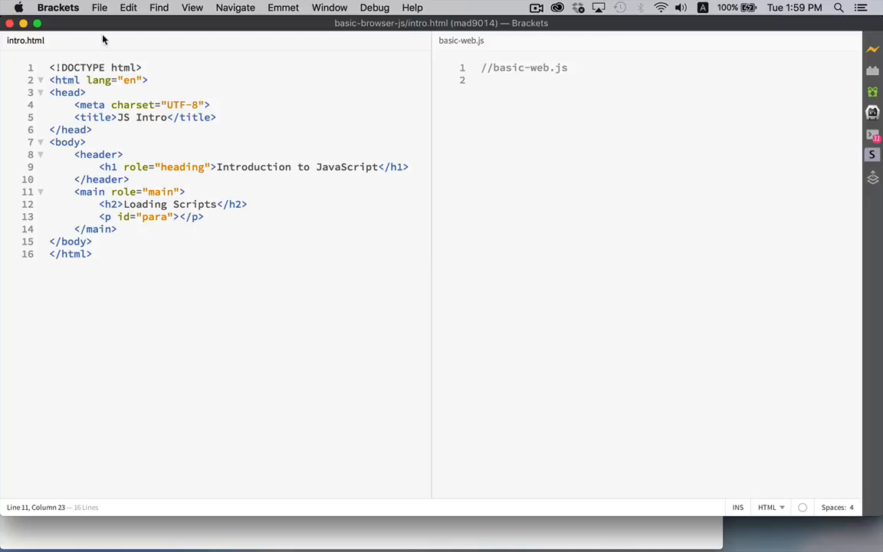
pyautogui.moveTo(168, 251)
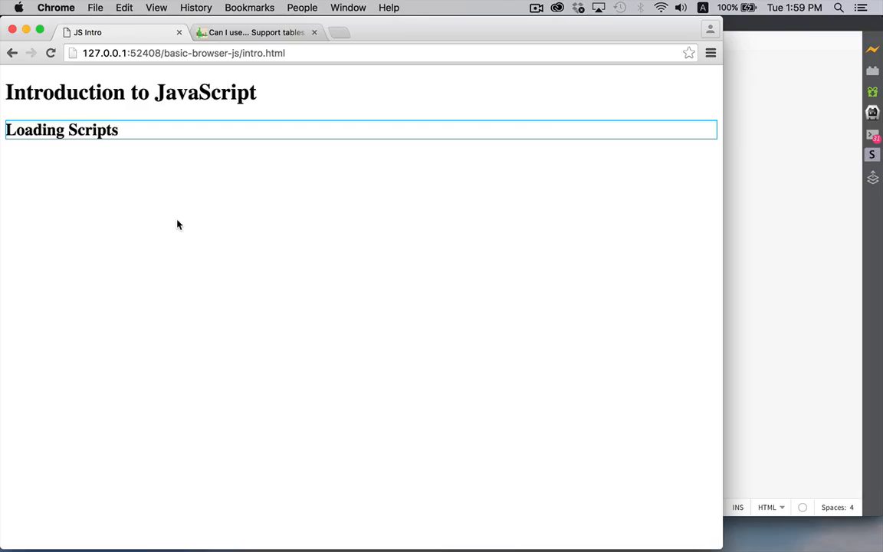
pyautogui.moveTo(552, 211)
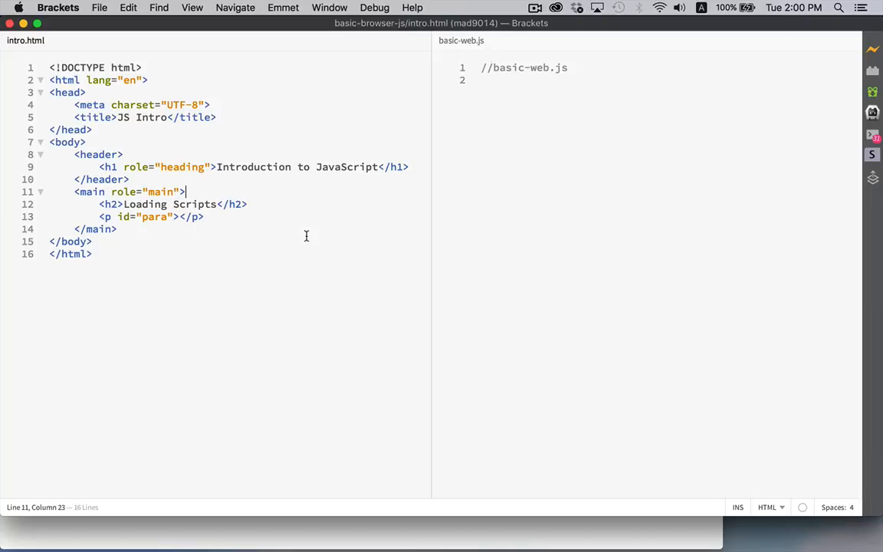
pyautogui.moveTo(155, 182)
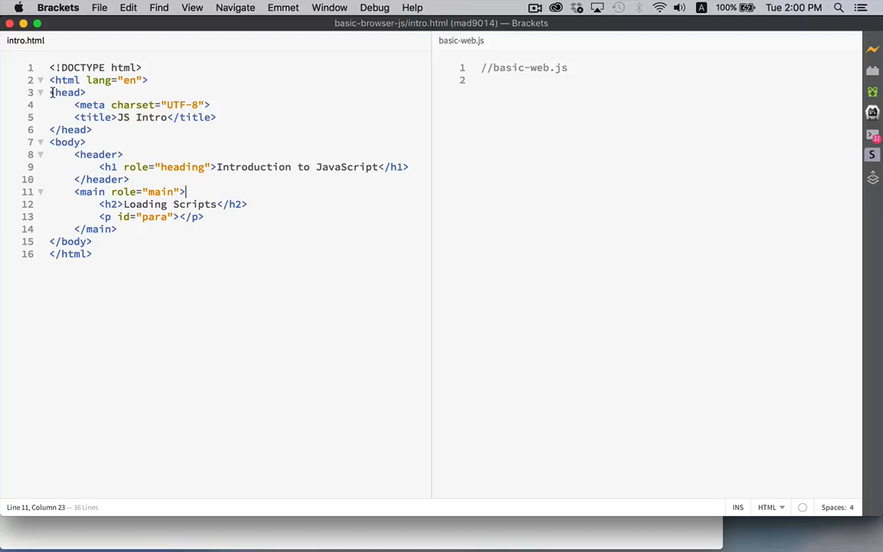
# - Review intro.html's head and body and start a new line after the main section
pyautogui.moveTo(50, 92); pyautogui.dragTo(92, 129)
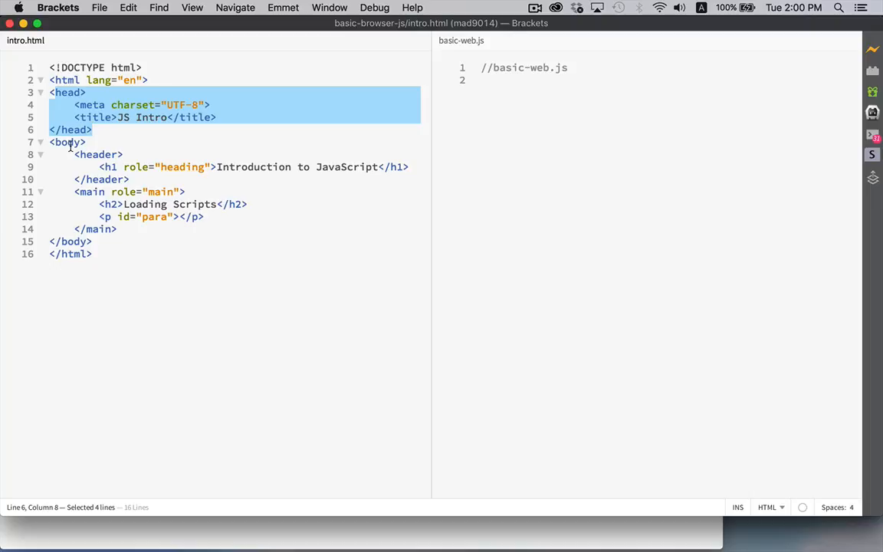
pyautogui.click(67, 141)
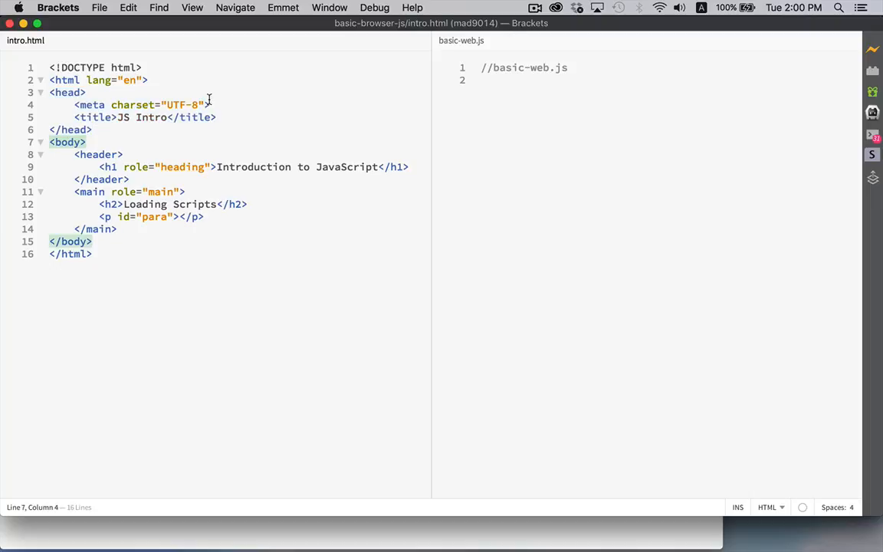
pyautogui.click(119, 228)
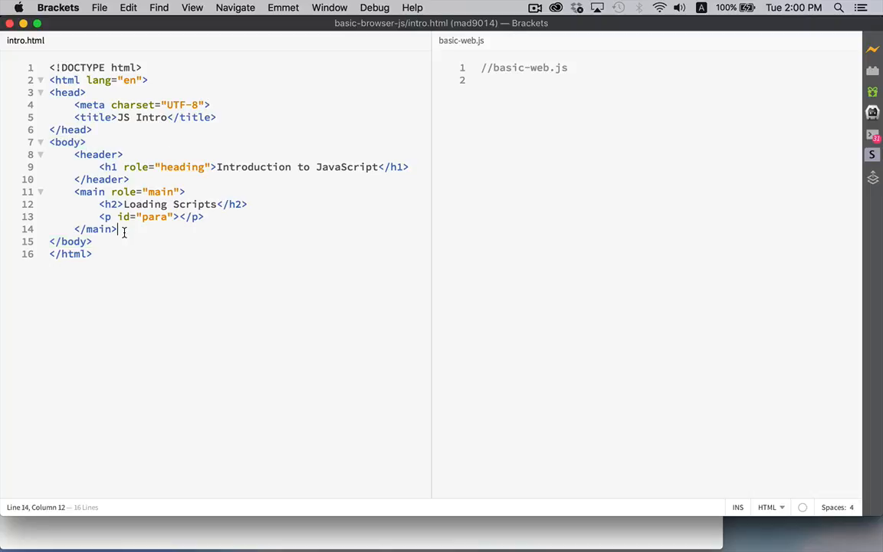
pyautogui.press('Return')
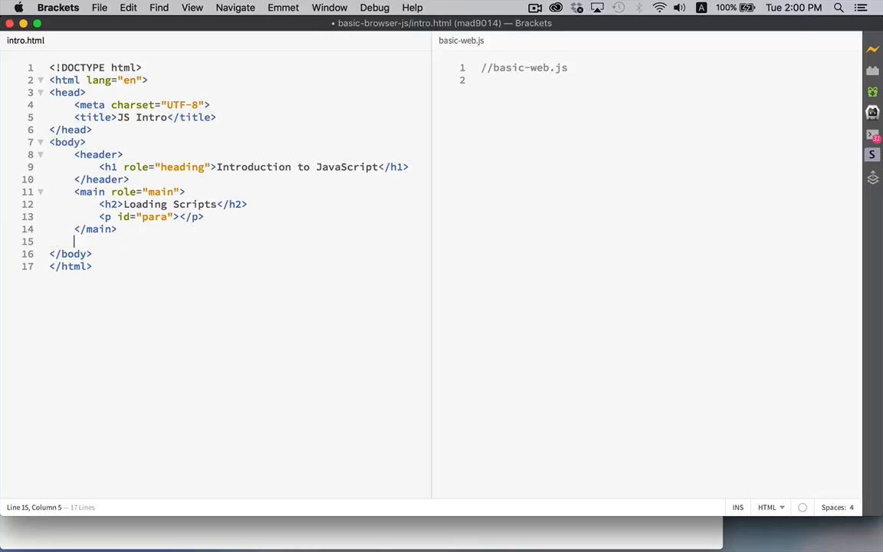
# - Add a <script src="basic-web.js"> element before the closing body tag
pyautogui.write('<sc')
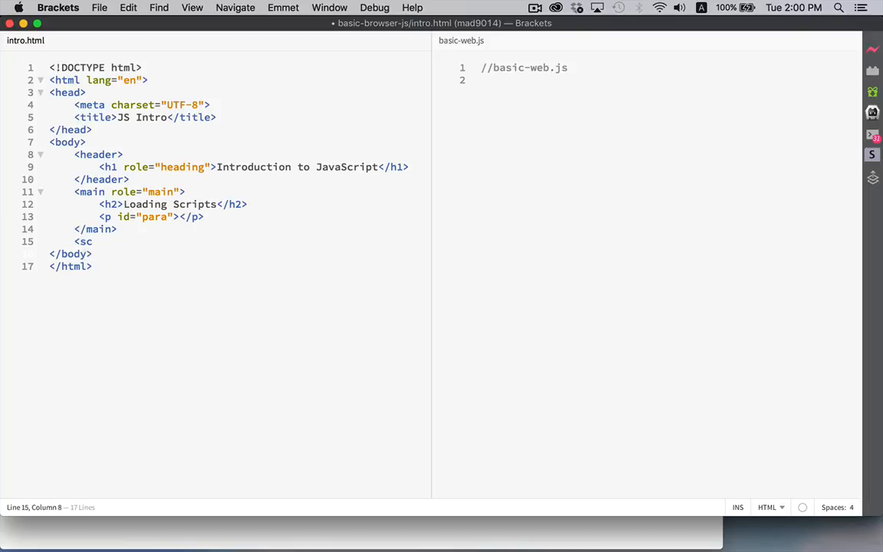
pyautogui.write('ript')
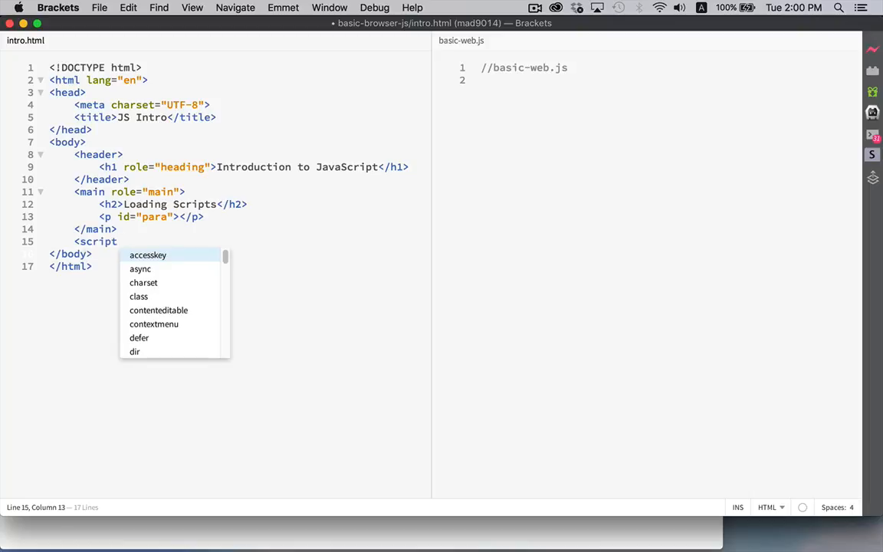
pyautogui.write('src=""')
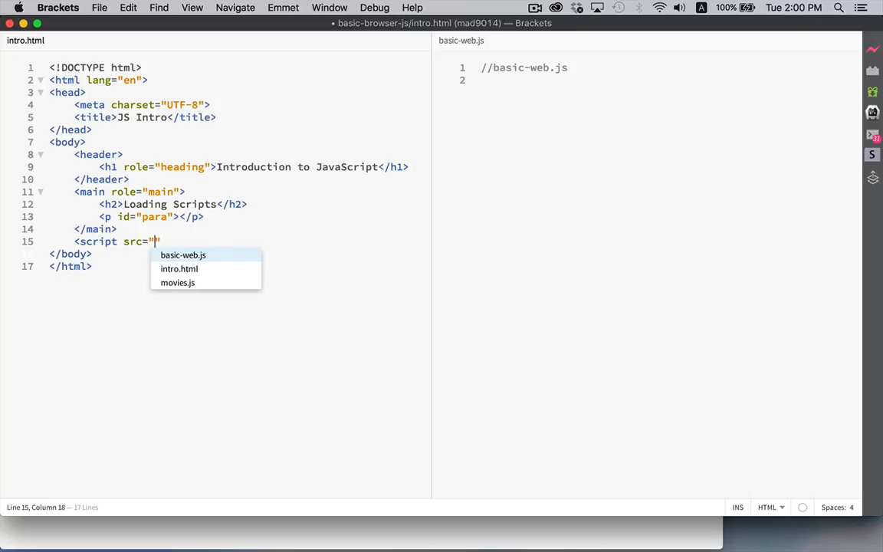
pyautogui.click(182, 254)
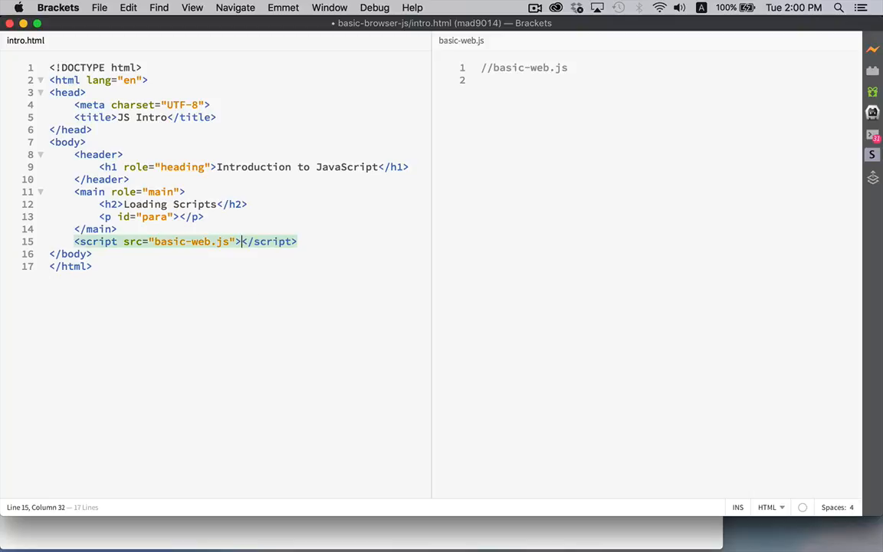
pyautogui.moveTo(125, 236)
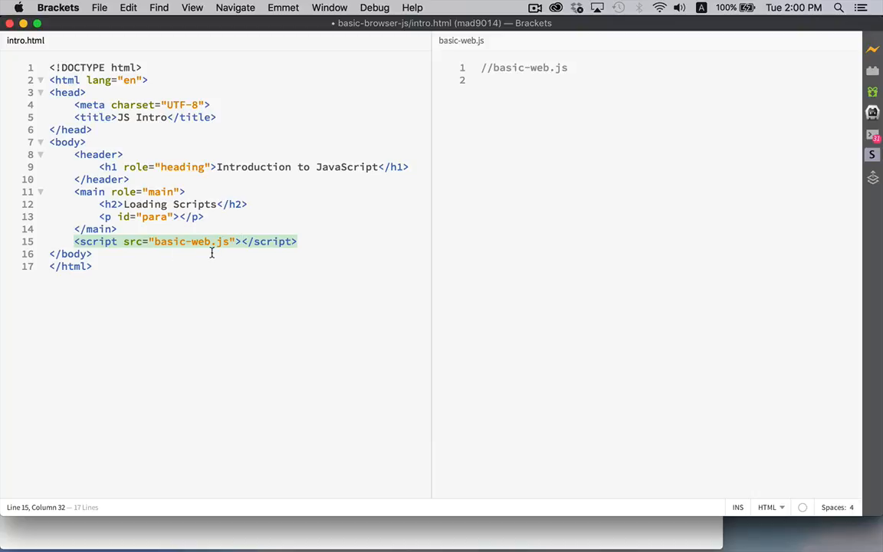
pyautogui.moveTo(549, 116)
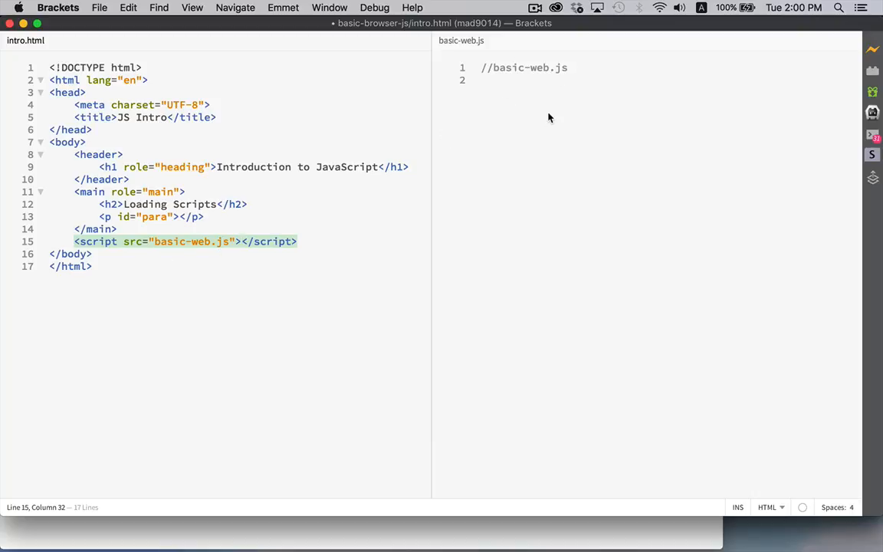
pyautogui.moveTo(252, 248)
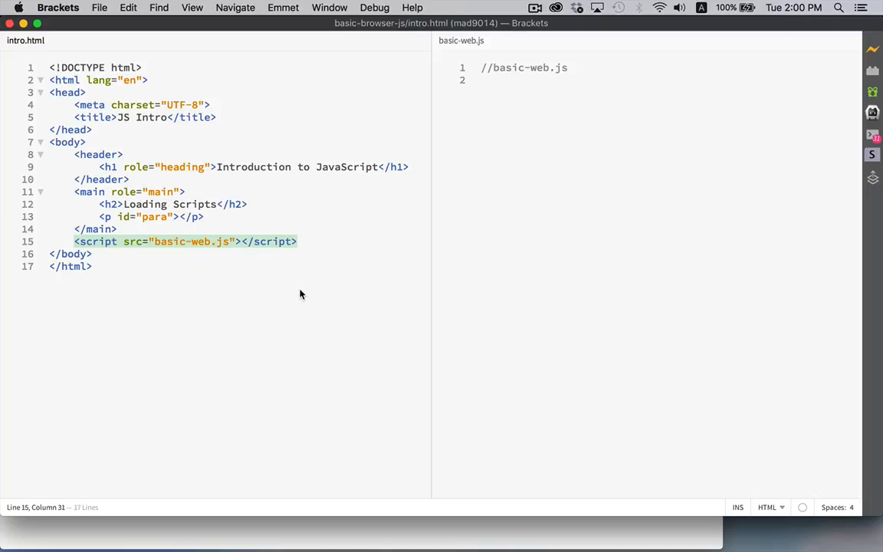
# - Give the basic-web.js script tag type="text/javascript"
pyautogui.write('type=')
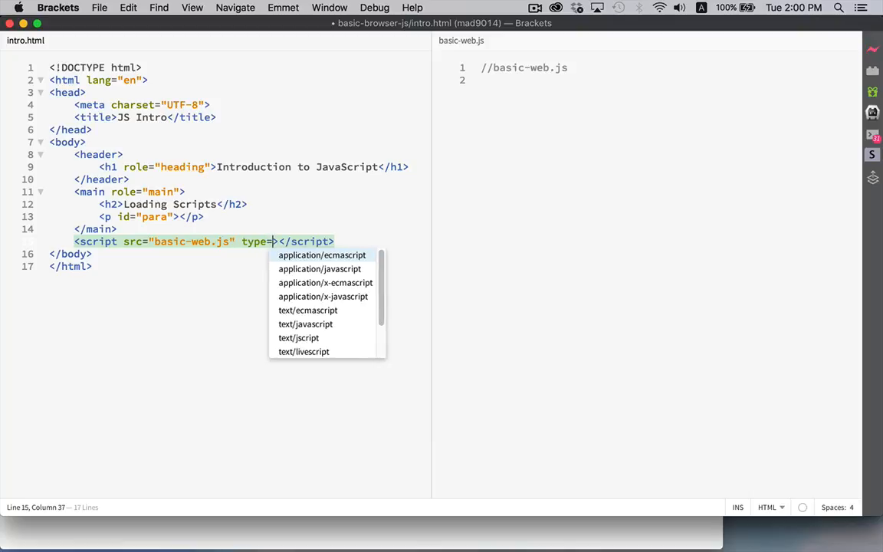
pyautogui.moveTo(305, 324)
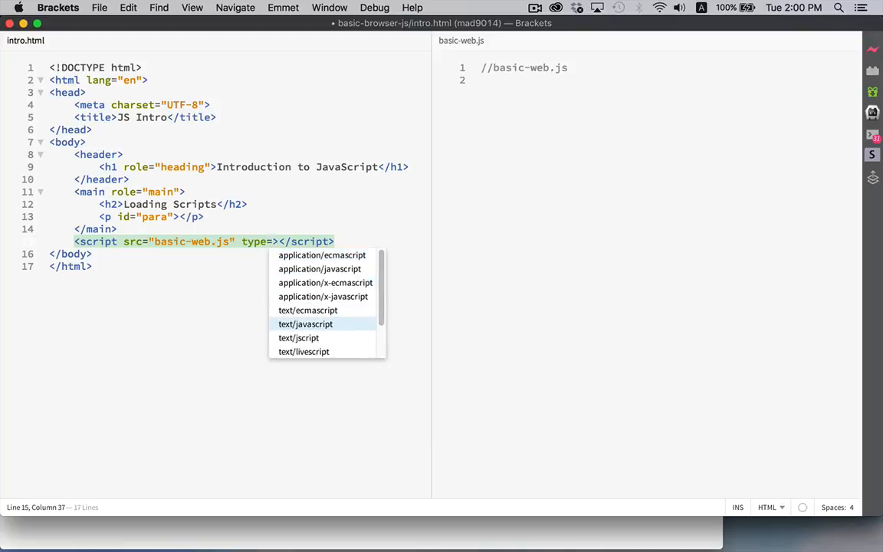
pyautogui.click(305, 324)
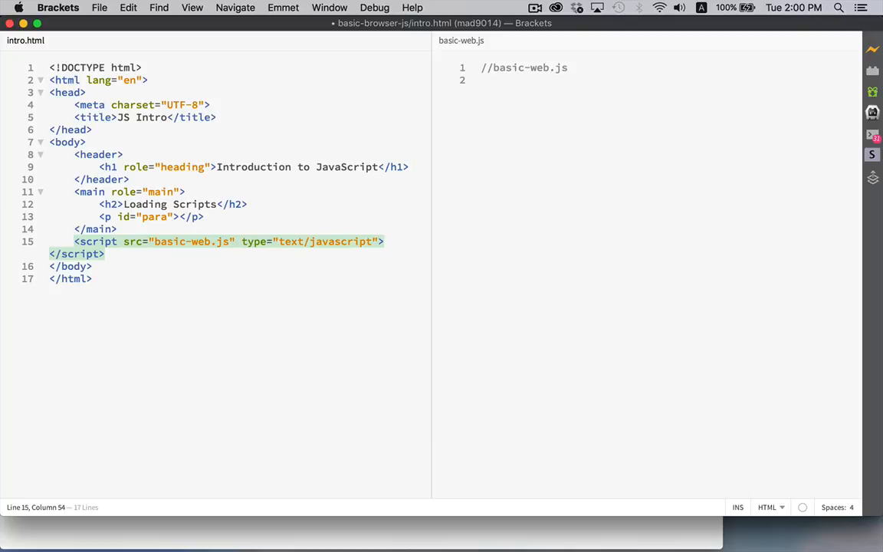
pyautogui.moveTo(524, 151)
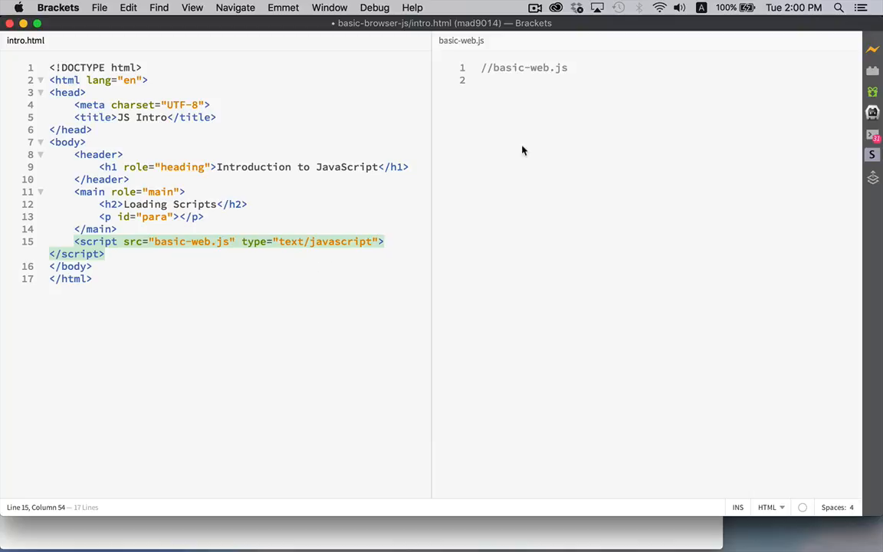
pyautogui.click(275, 243)
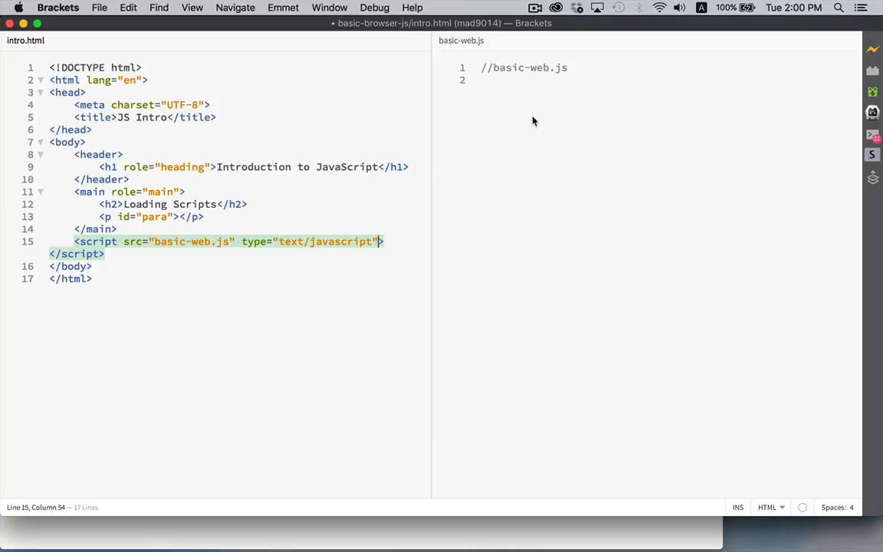
pyautogui.moveTo(383, 242); pyautogui.dragTo(239, 242)
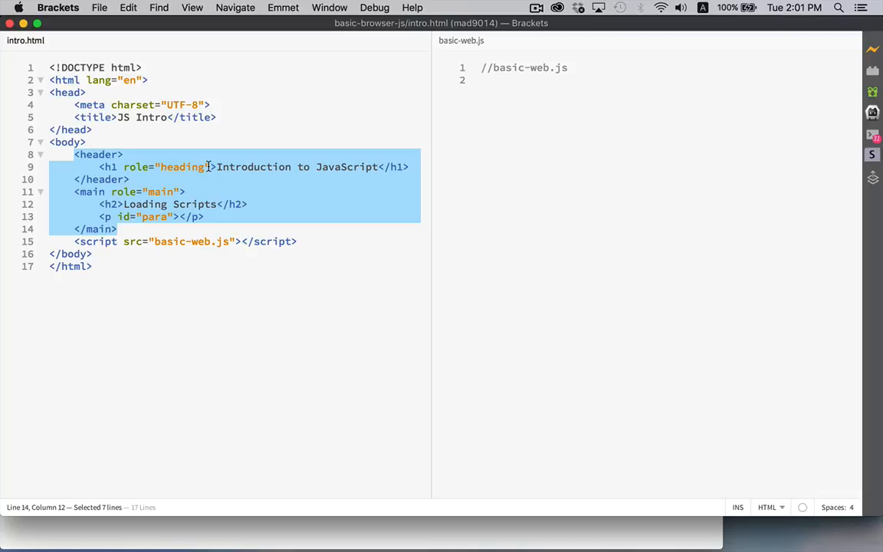
pyautogui.moveTo(125, 181)
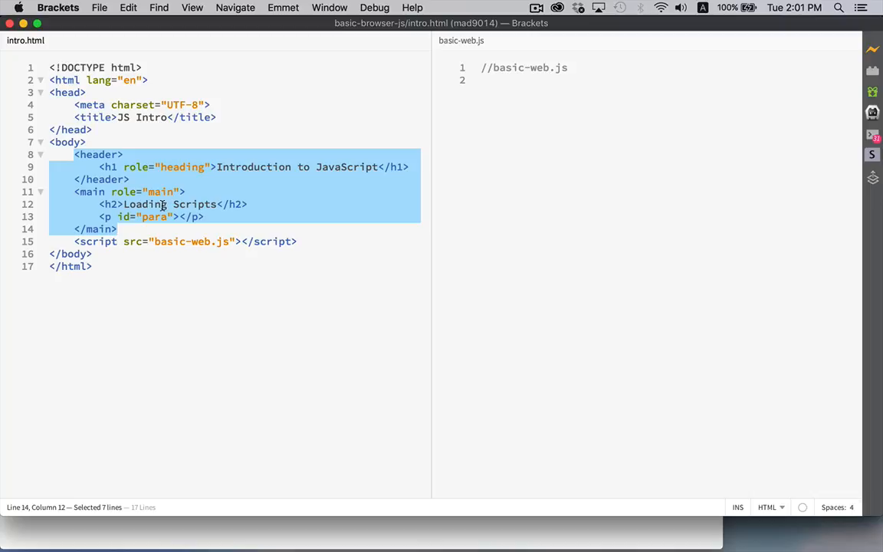
pyautogui.moveTo(505, 125)
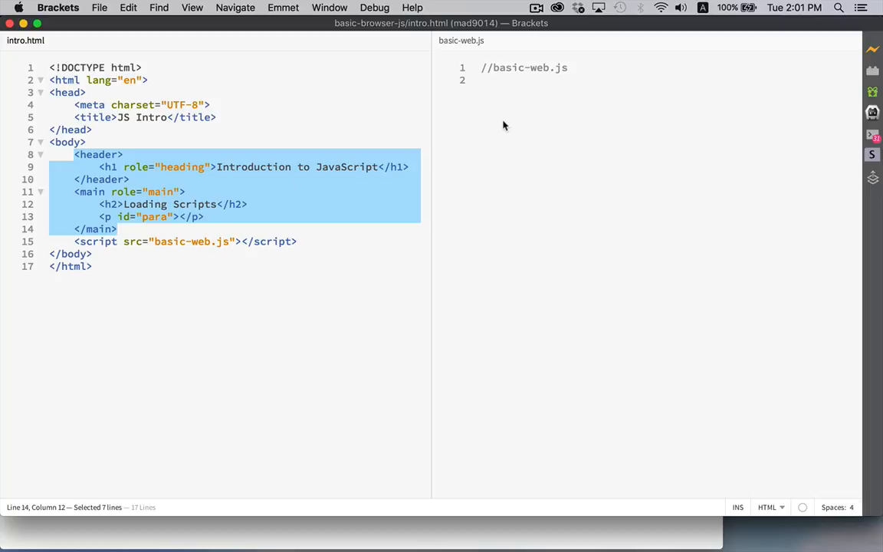
pyautogui.moveTo(376, 110)
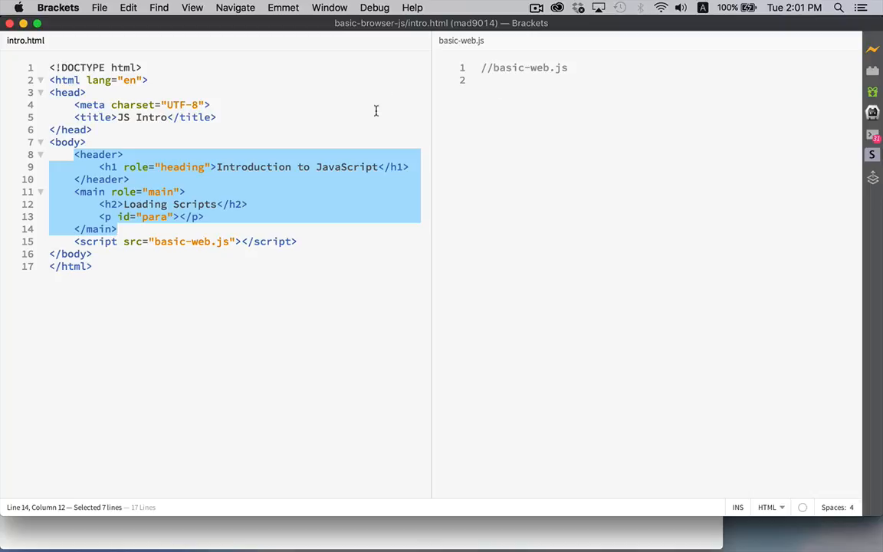
pyautogui.moveTo(104, 175)
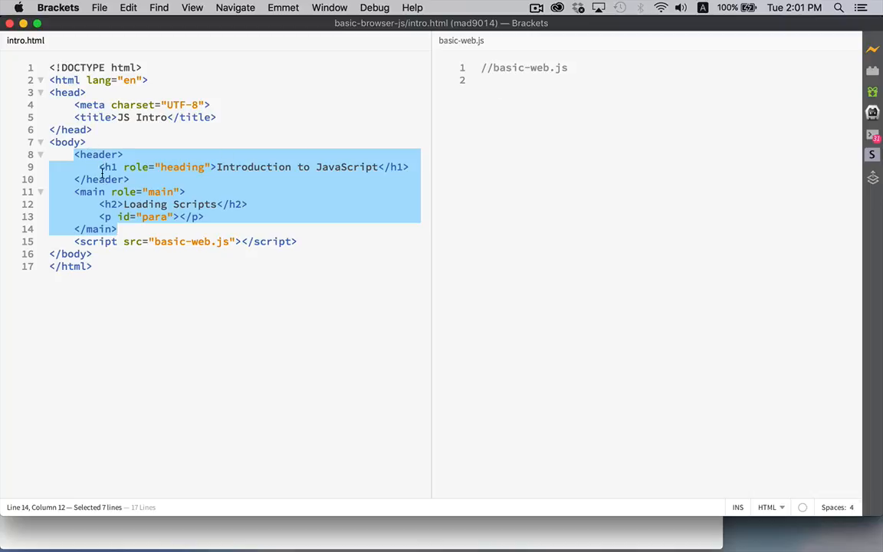
pyautogui.click(55, 68)
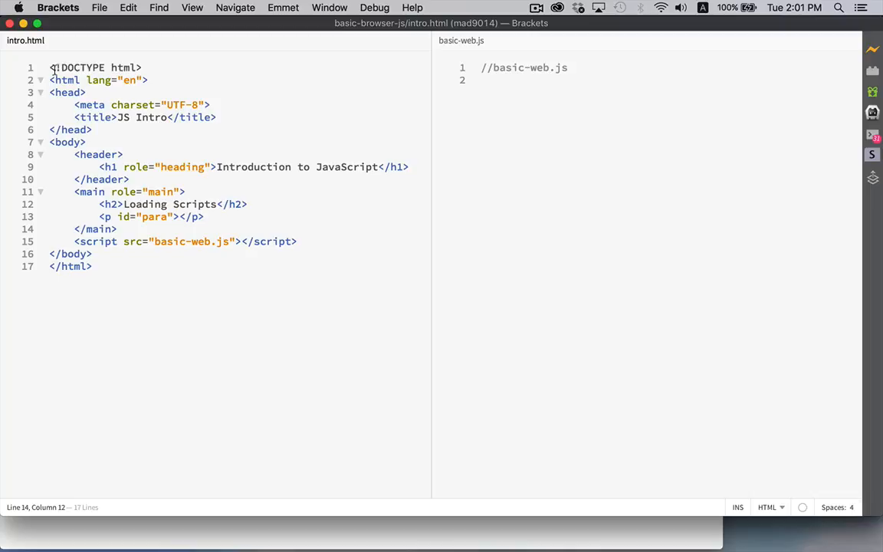
pyautogui.moveTo(49, 67); pyautogui.dragTo(116, 216)
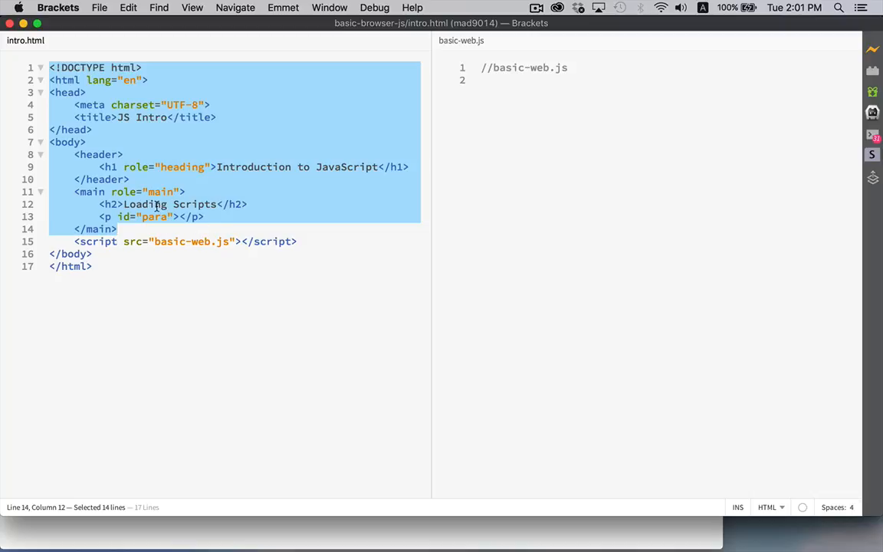
pyautogui.click(314, 242)
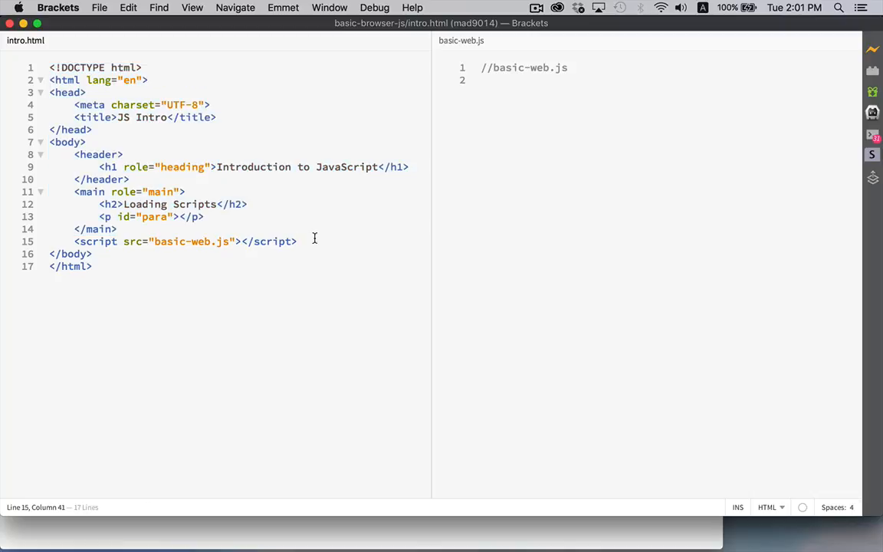
# - Add <script src="movies.js"></script> on line 16 after the basic-web.js script
pyautogui.write('<script src')
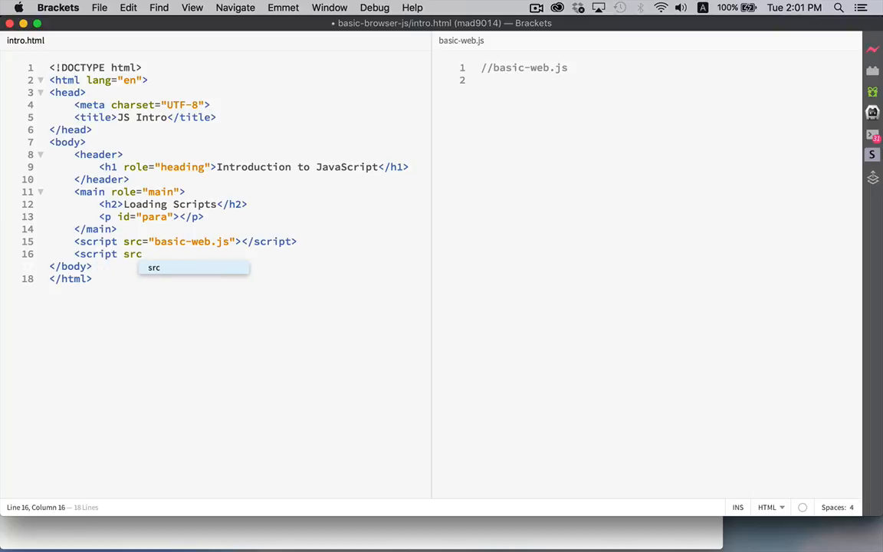
pyautogui.write('="movies.js"></script>')
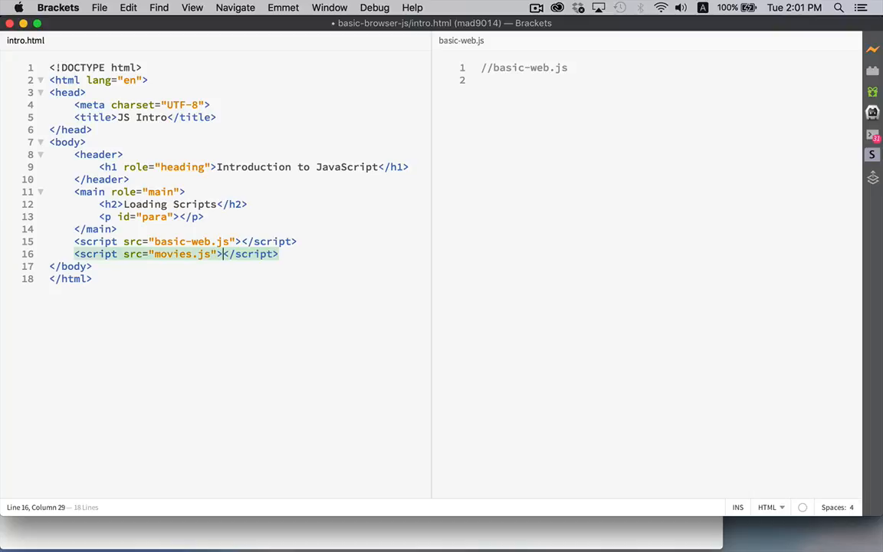
pyautogui.moveTo(178, 213)
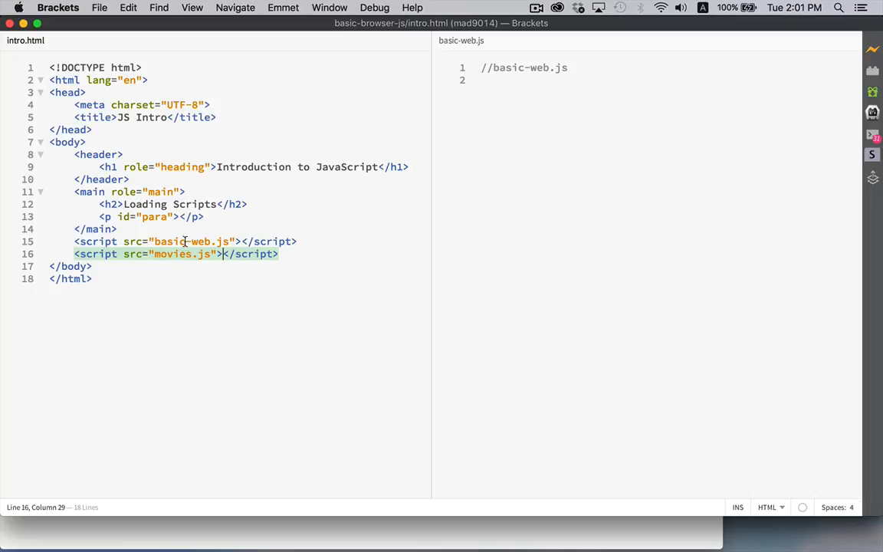
pyautogui.moveTo(259, 158)
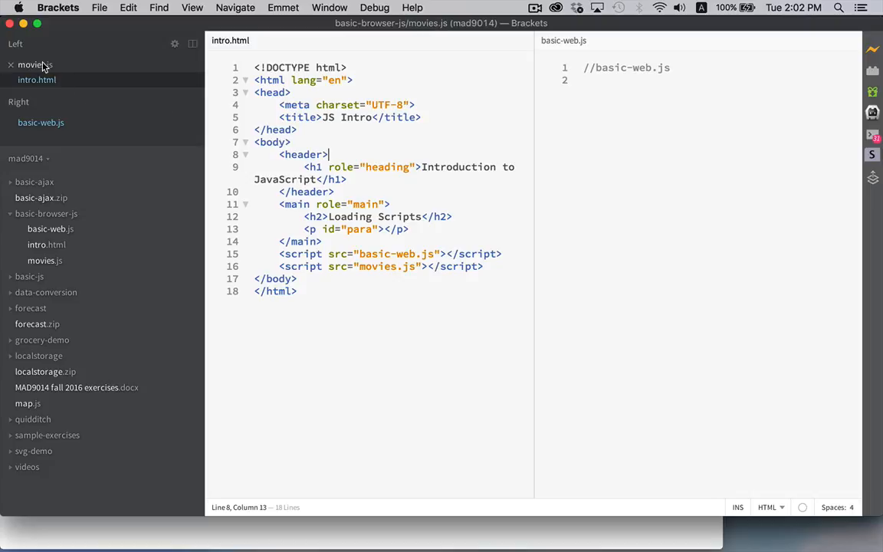
# - Show movies.js and its movies array of film titles in the left pane
pyautogui.click(34, 64)
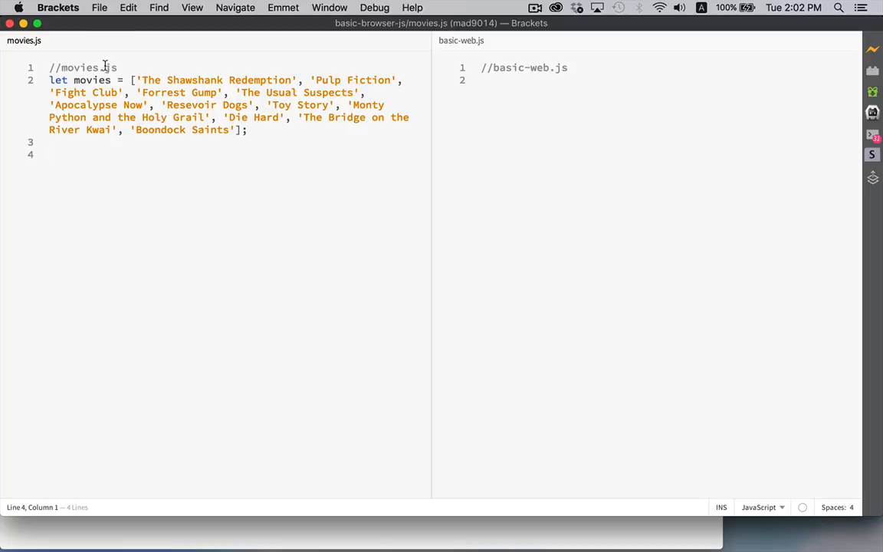
pyautogui.moveTo(126, 252)
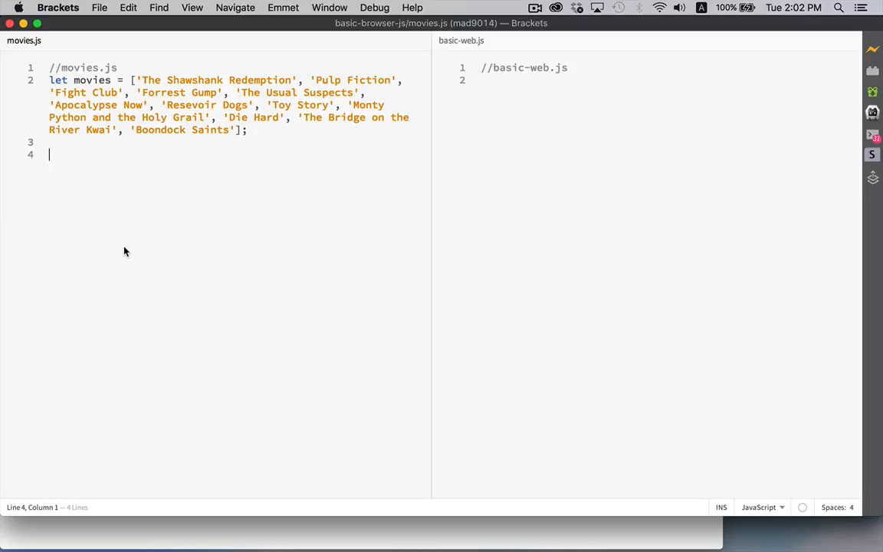
pyautogui.moveTo(402, 132)
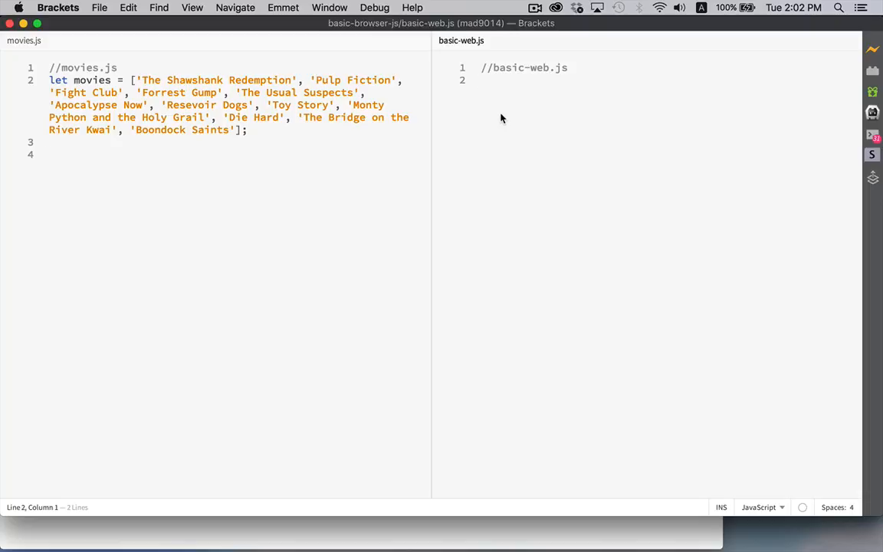
# - Write console.log(movies[1]); on line 3 of basic-web.js
pyautogui.write('console.log(')
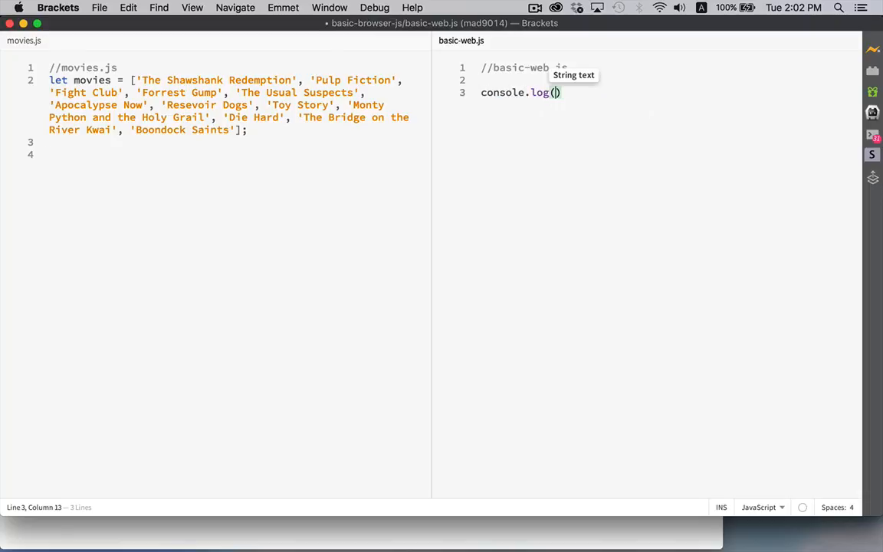
pyautogui.write('movies')
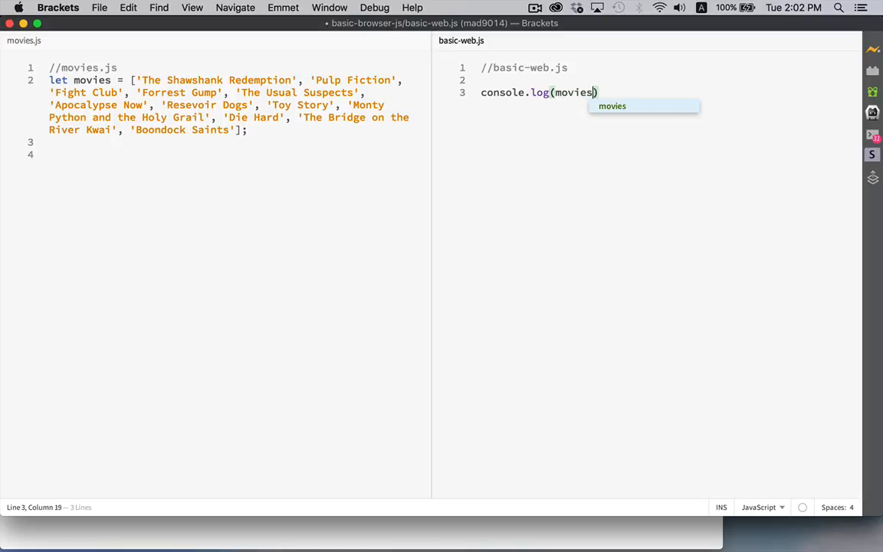
pyautogui.write('[]')
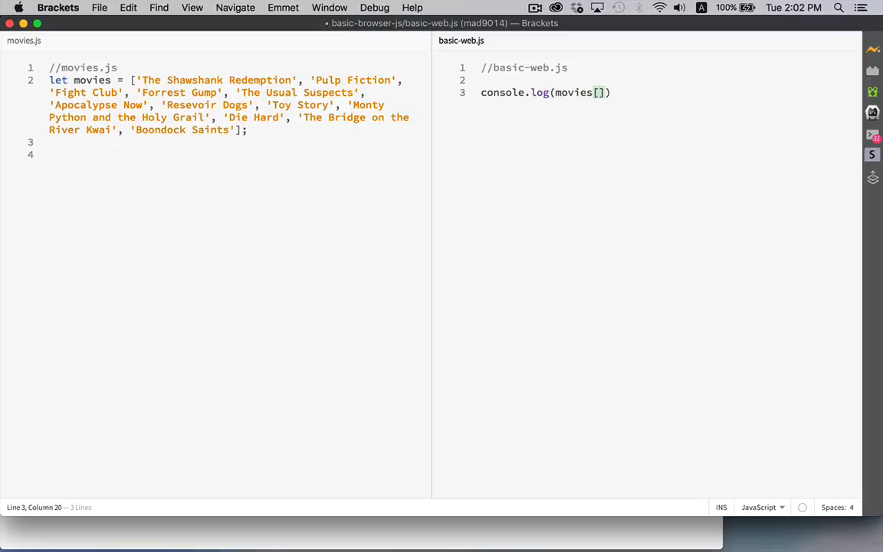
pyautogui.write('1];')
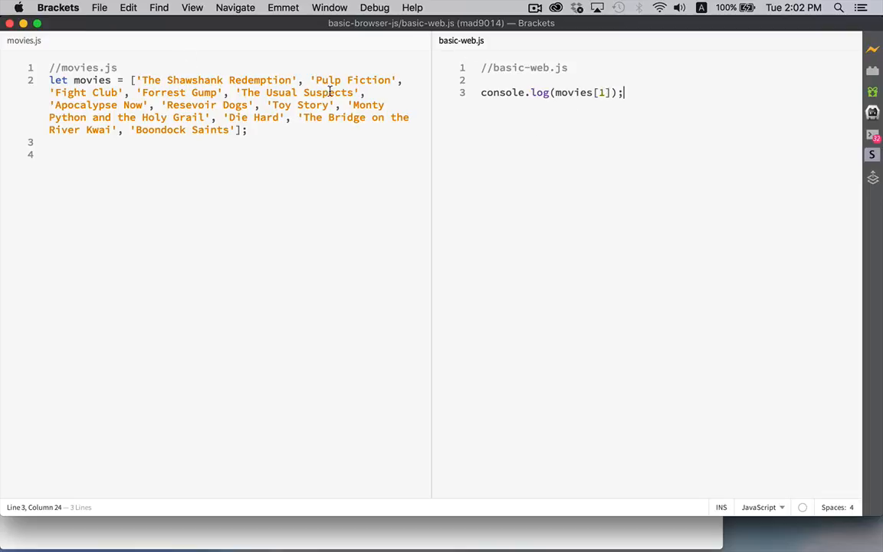
# - Point out 'Pulp Fiction' as movies[1] in movies.js and switch to Chrome
pyautogui.doubleClick(349, 79)
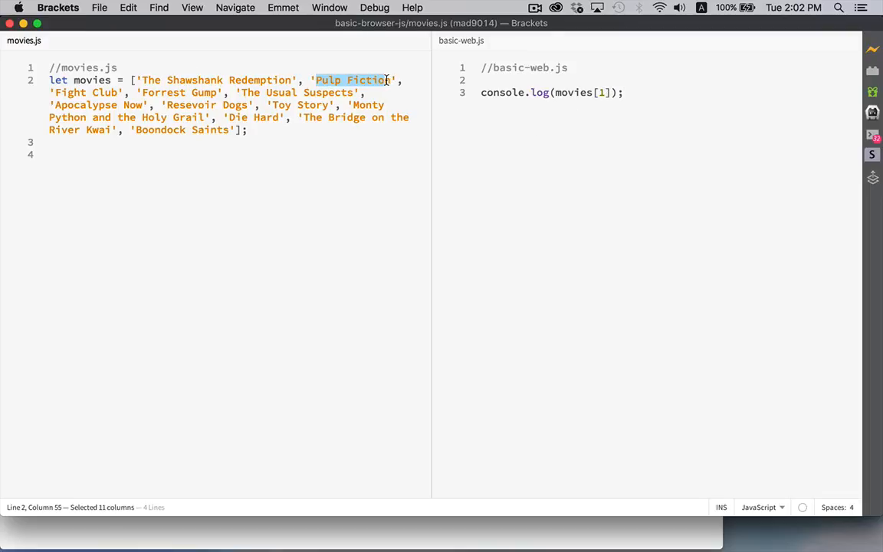
pyautogui.click(626, 92)
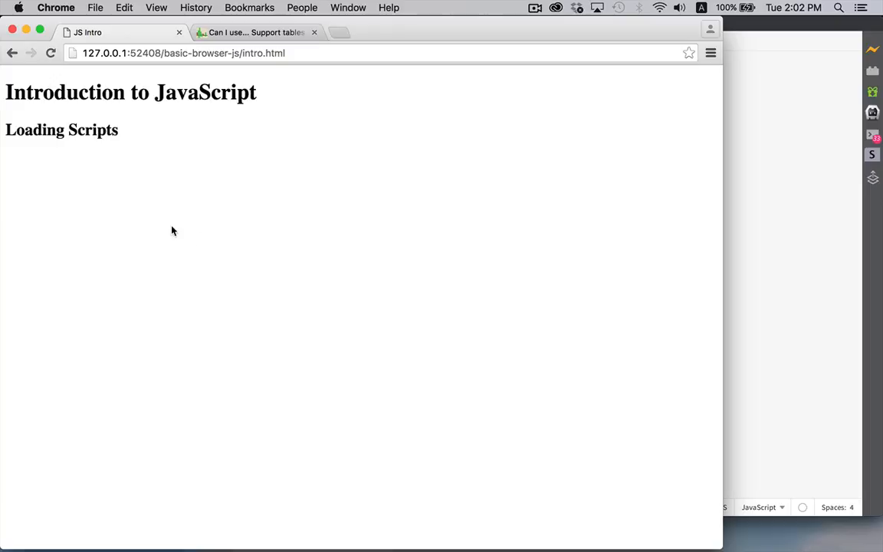
# - View intro.html's page source confirming both script tags, then return to the JS Intro tab
pyautogui.rightClick(172, 230)
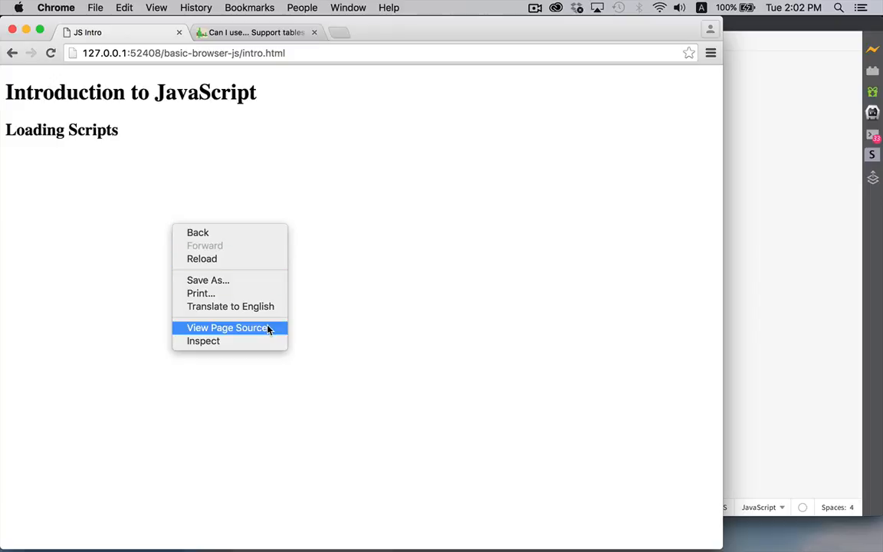
pyautogui.click(227, 328)
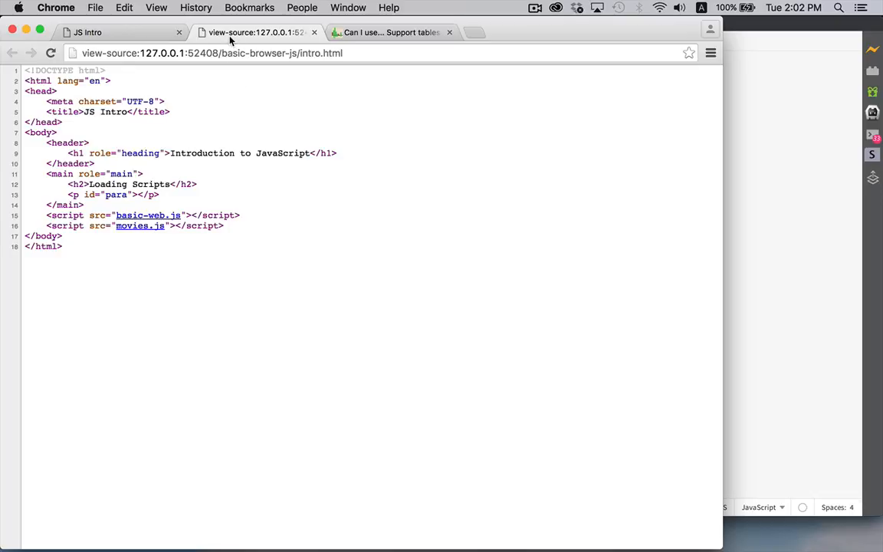
pyautogui.moveTo(303, 44)
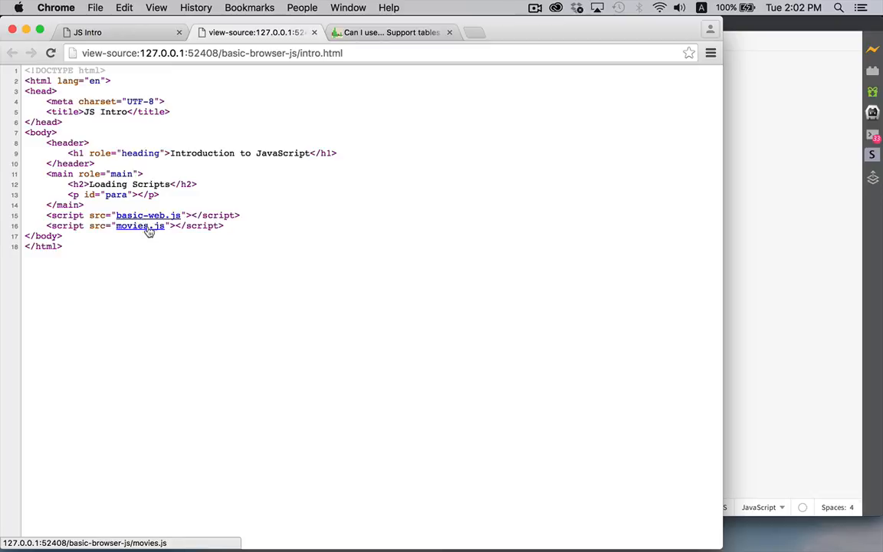
pyautogui.moveTo(152, 230)
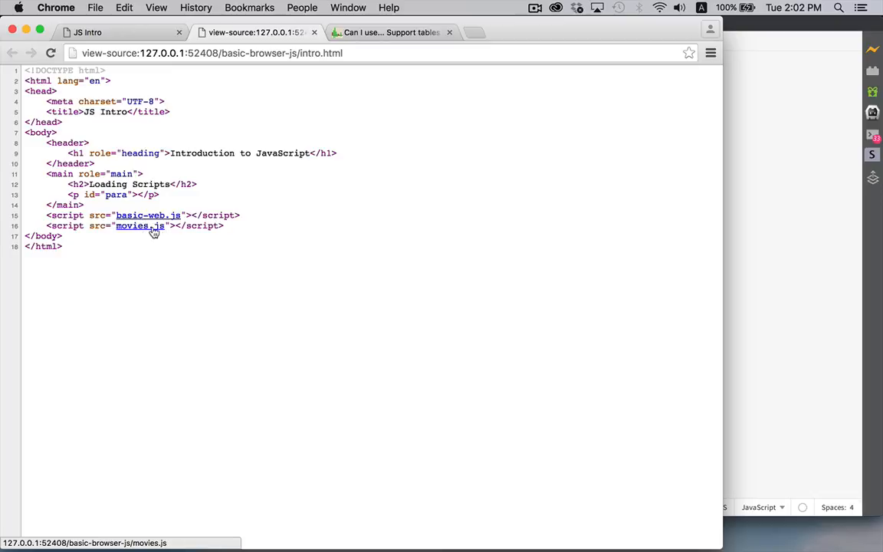
pyautogui.click(147, 215)
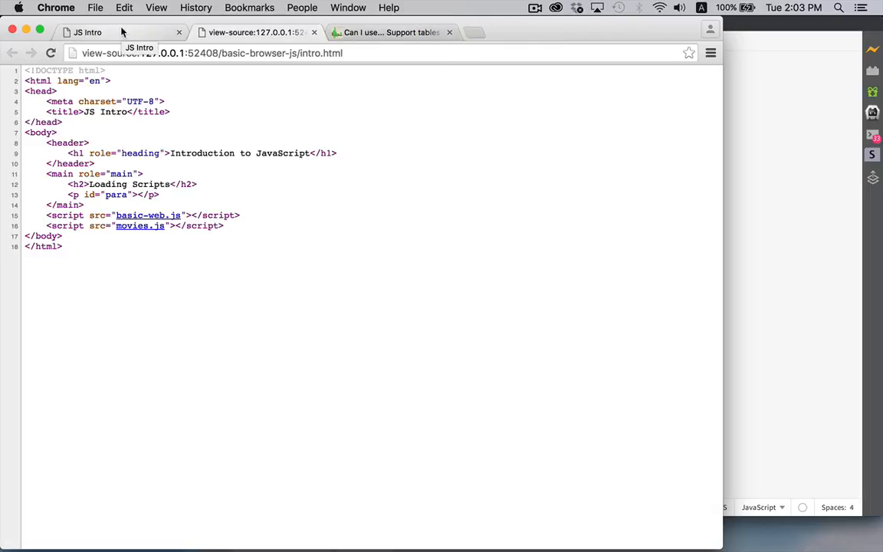
pyautogui.click(86, 32)
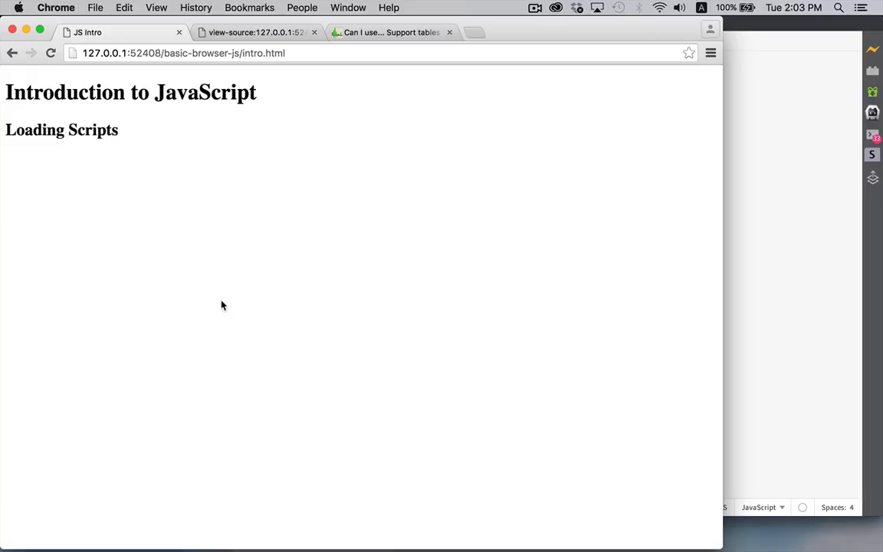
# - Reload the page and inspect the <h2> Loading Scripts node in DevTools Elements
pyautogui.rightClick(224, 306)
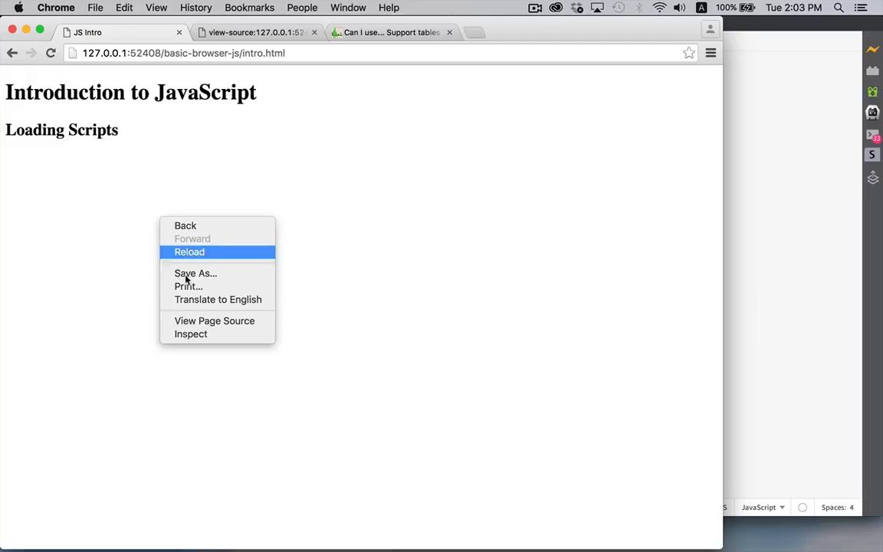
pyautogui.moveTo(214, 334)
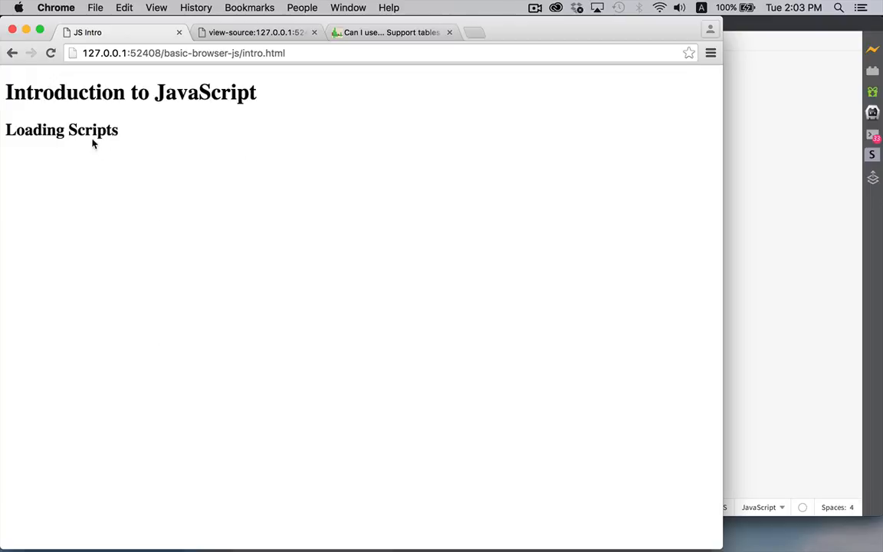
pyautogui.rightClick(92, 128)
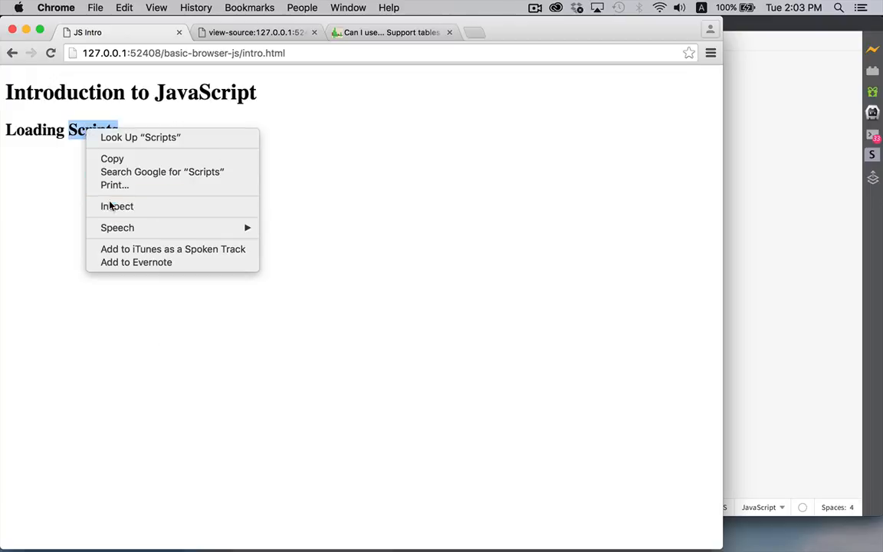
pyautogui.click(117, 205)
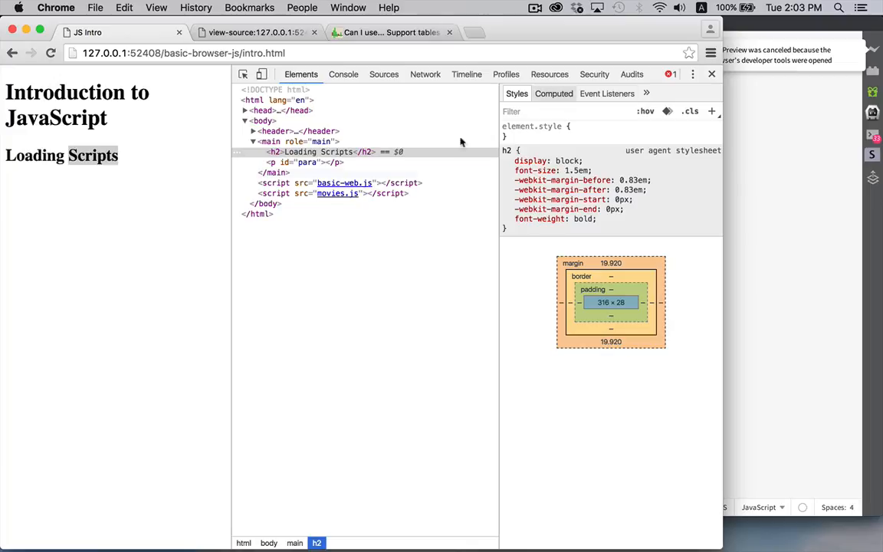
pyautogui.moveTo(406, 302)
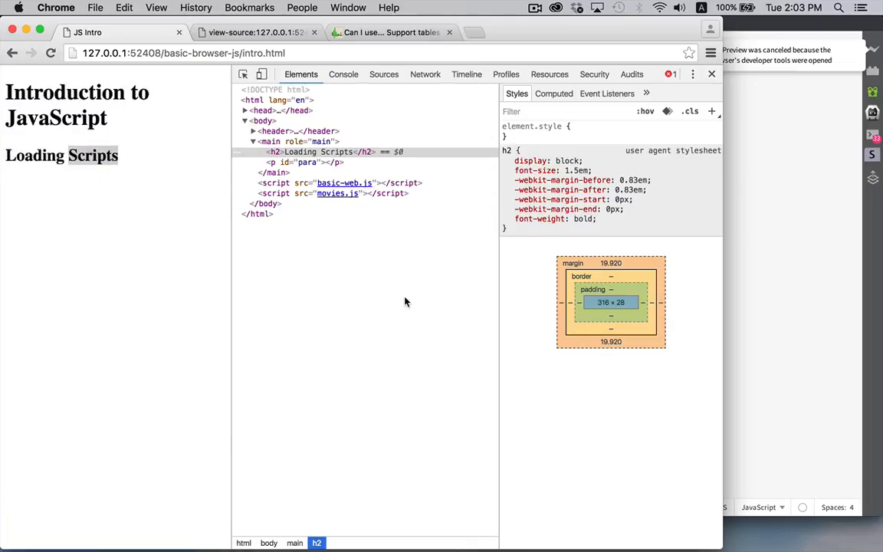
pyautogui.moveTo(365, 156)
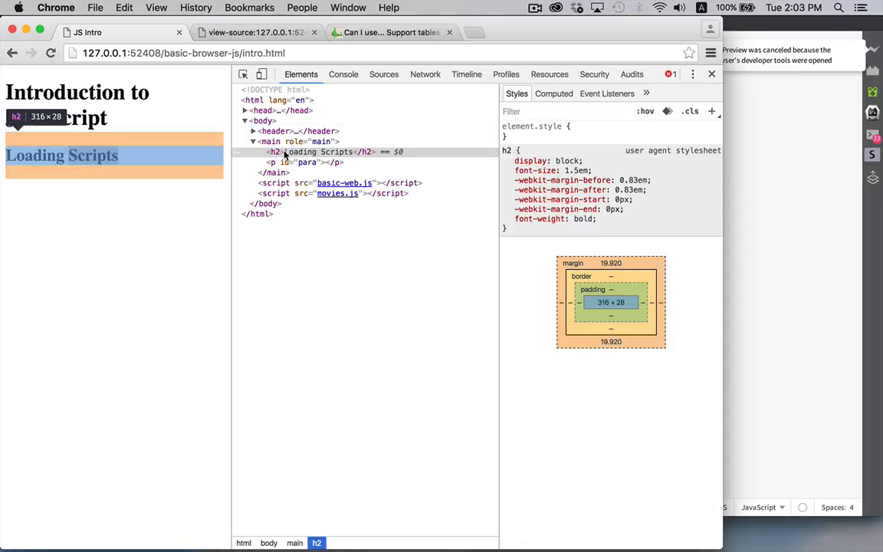
pyautogui.click(316, 152)
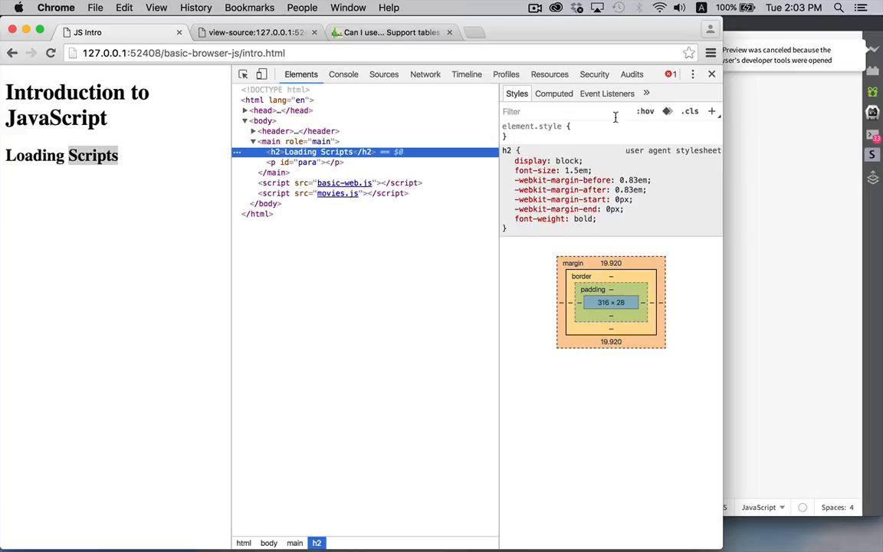
pyautogui.moveTo(307, 163)
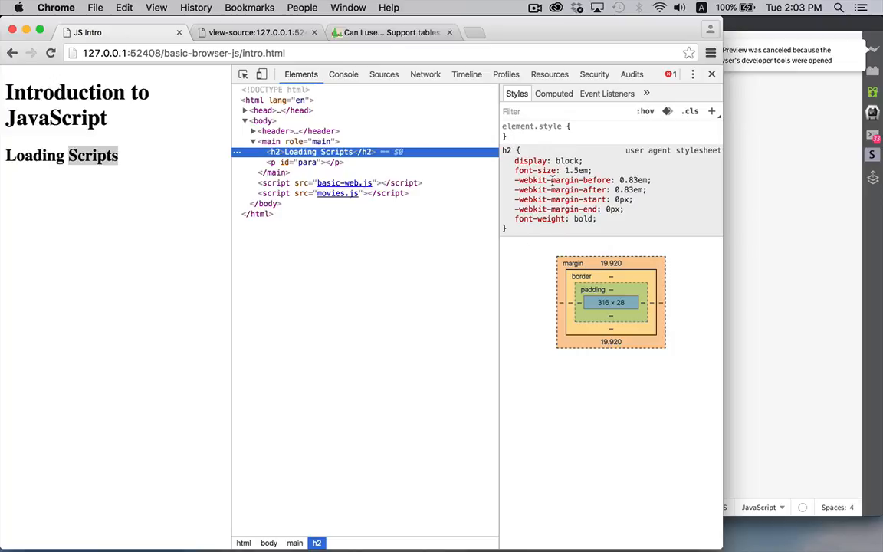
pyautogui.moveTo(694, 161)
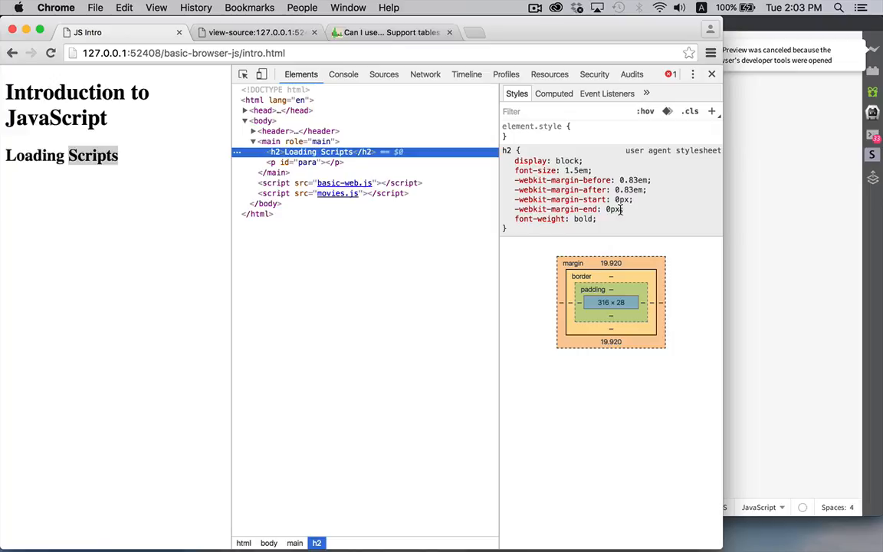
pyautogui.moveTo(307, 162)
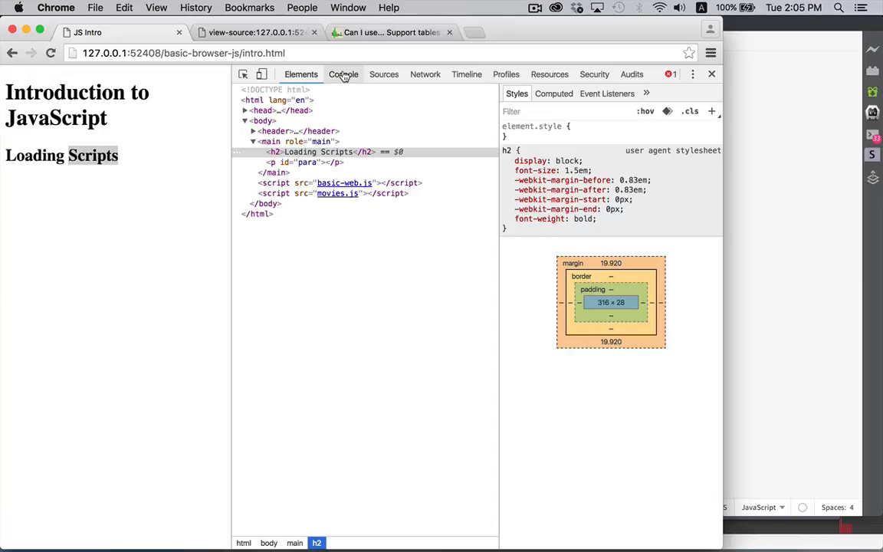
# - Show the Console's Uncaught ReferenceError: movies is not defined from basic-web.js line 3
pyautogui.click(344, 73)
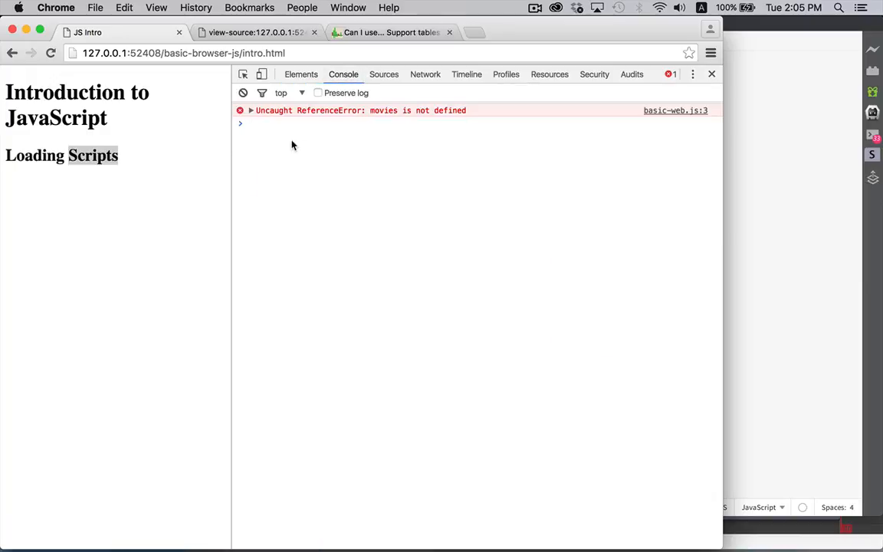
pyautogui.moveTo(325, 129)
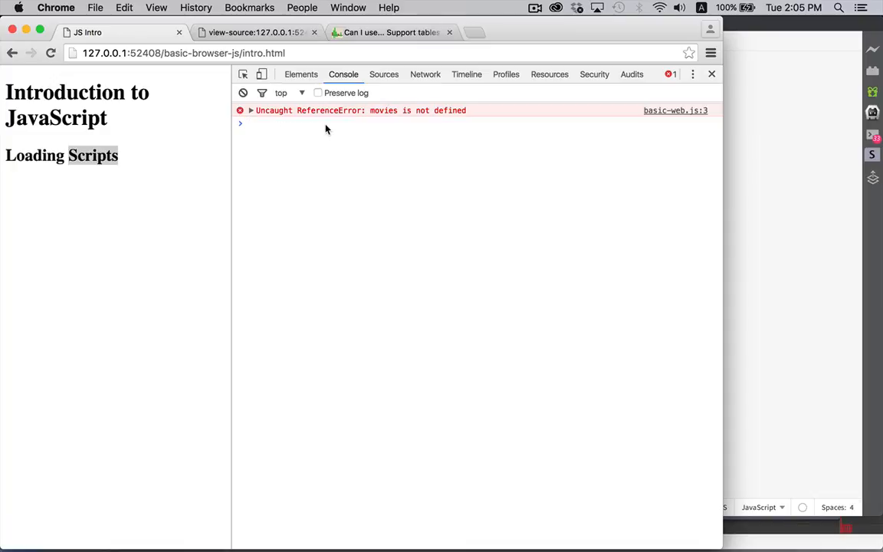
pyautogui.moveTo(460, 121)
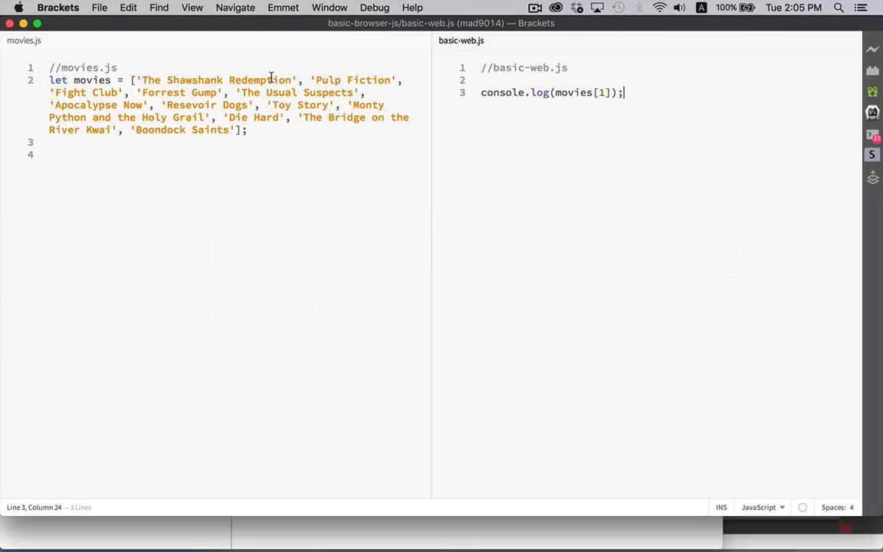
# - Highlight the movies declaration in movies.js and its use in basic-web.js side by side
pyautogui.doubleClick(90, 79)
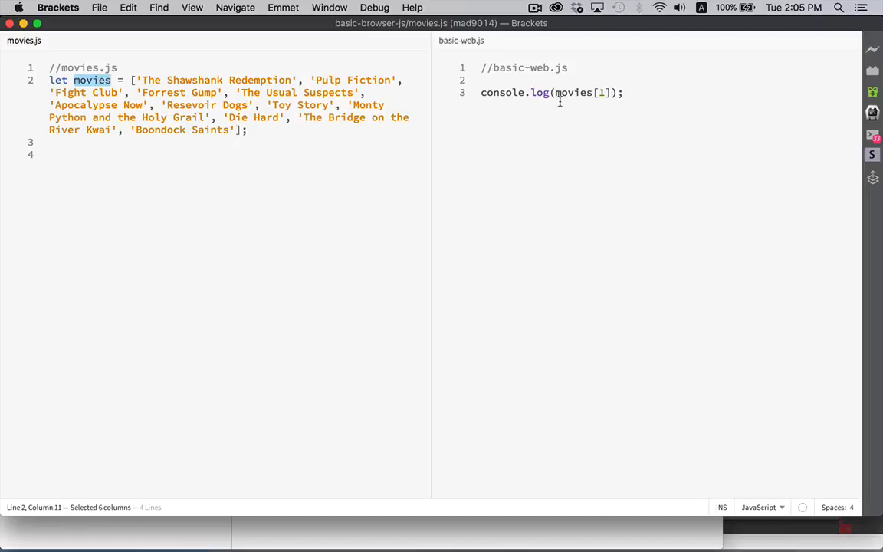
pyautogui.doubleClick(574, 92)
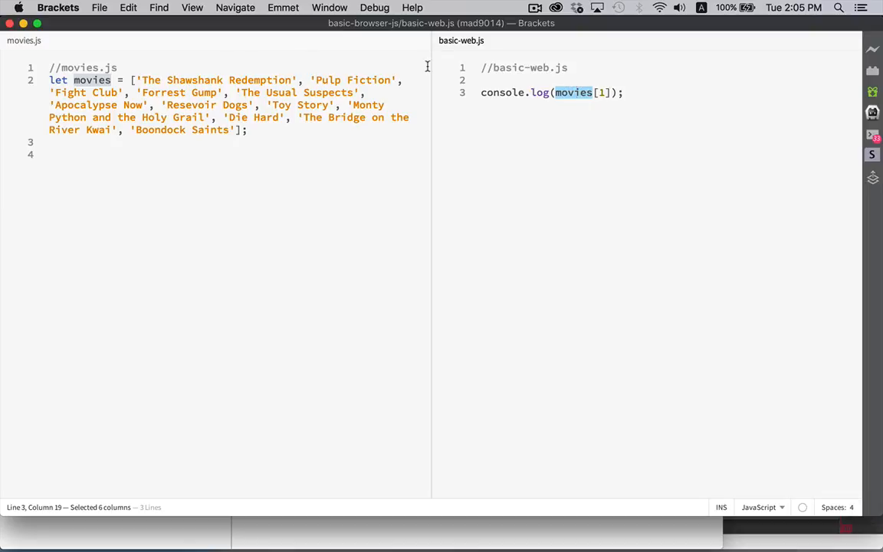
pyautogui.moveTo(159, 53)
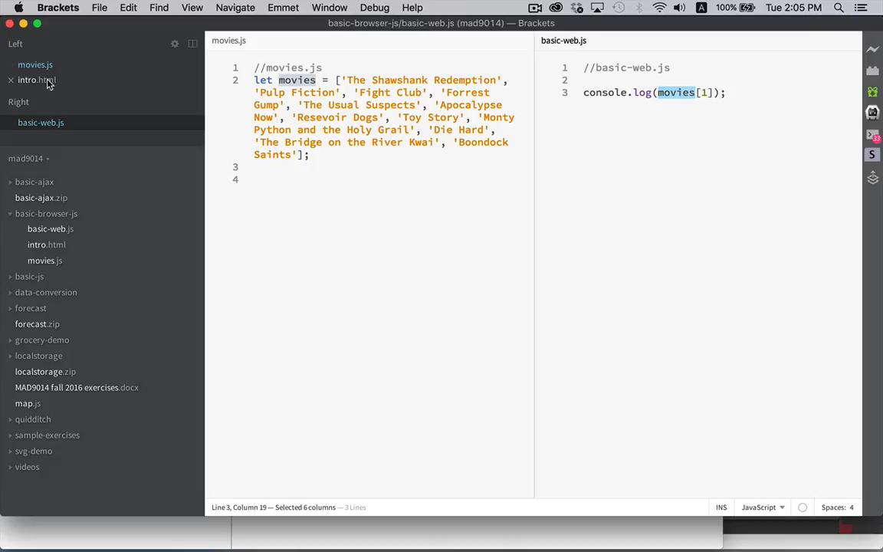
# - In intro.html move <script src="movies.js"></script> above the basic-web.js script line
pyautogui.click(37, 80)
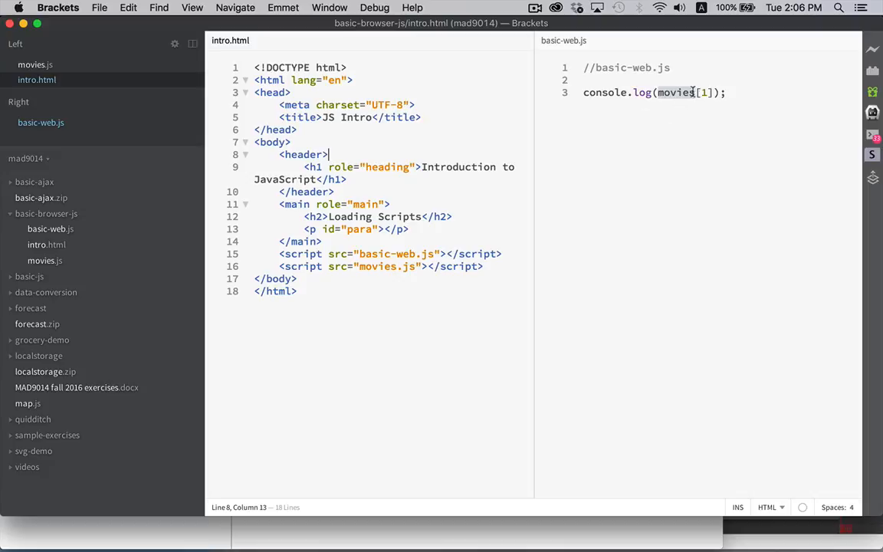
pyautogui.moveTo(682, 85)
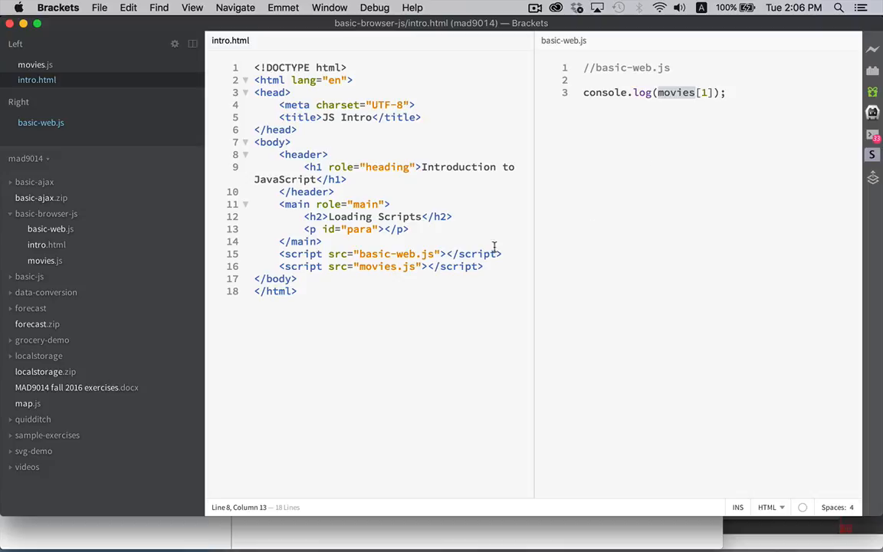
pyautogui.moveTo(503, 255); pyautogui.dragTo(509, 267)
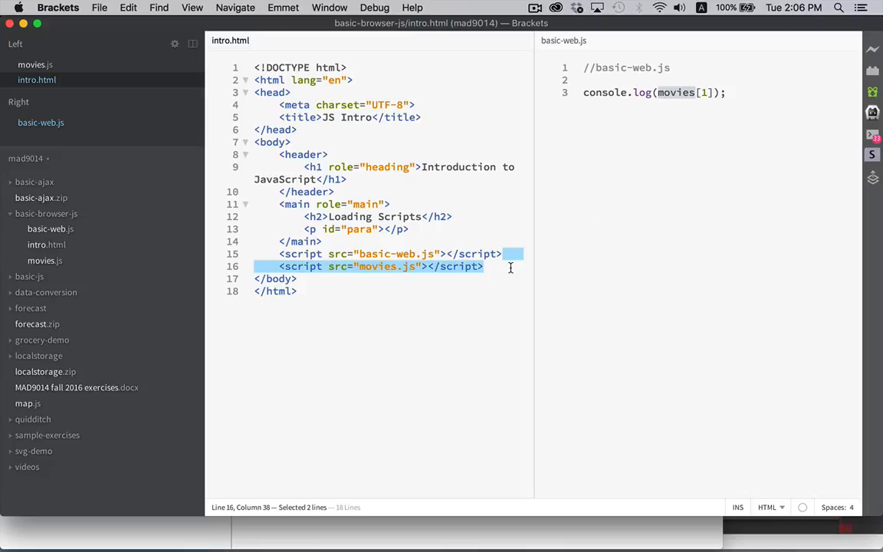
pyautogui.press('Delete')
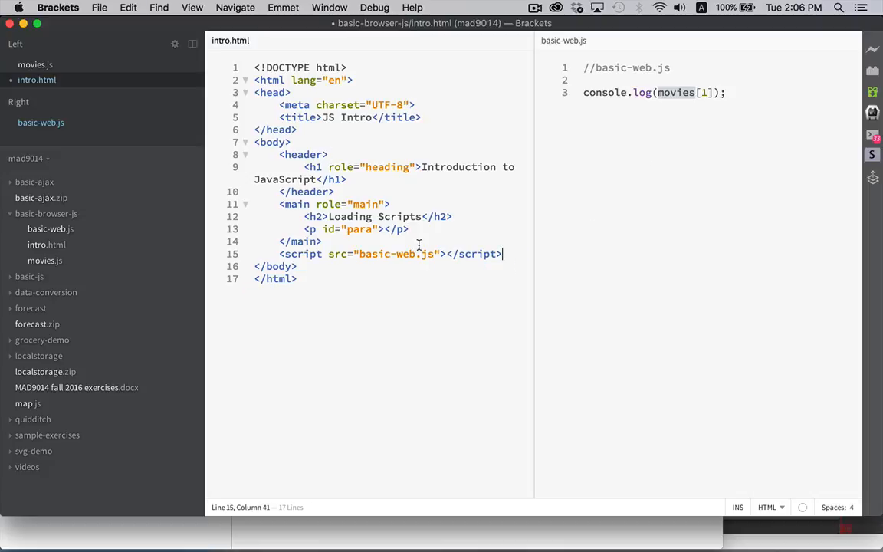
pyautogui.write('<script src="movies.js"></script>')
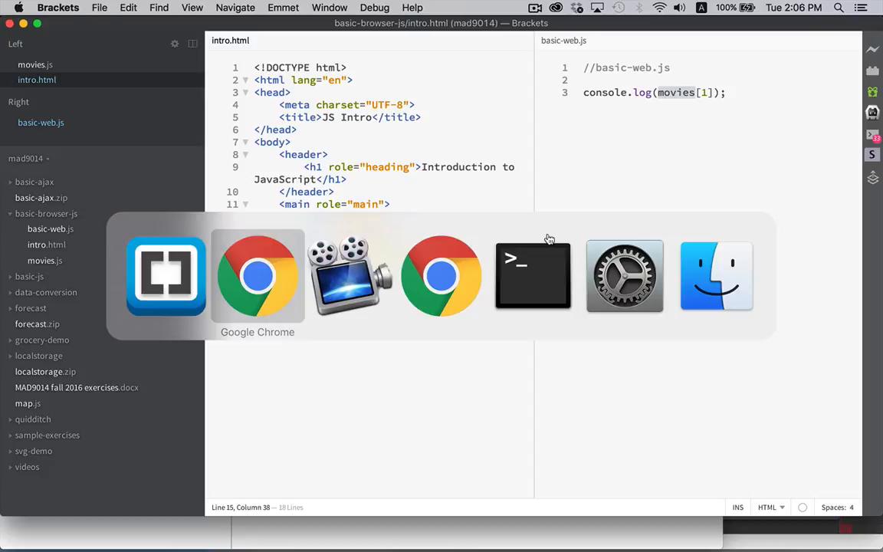
# - Switch to Chrome and reload the intro page so the reordered scripts rerun
pyautogui.click(258, 276)
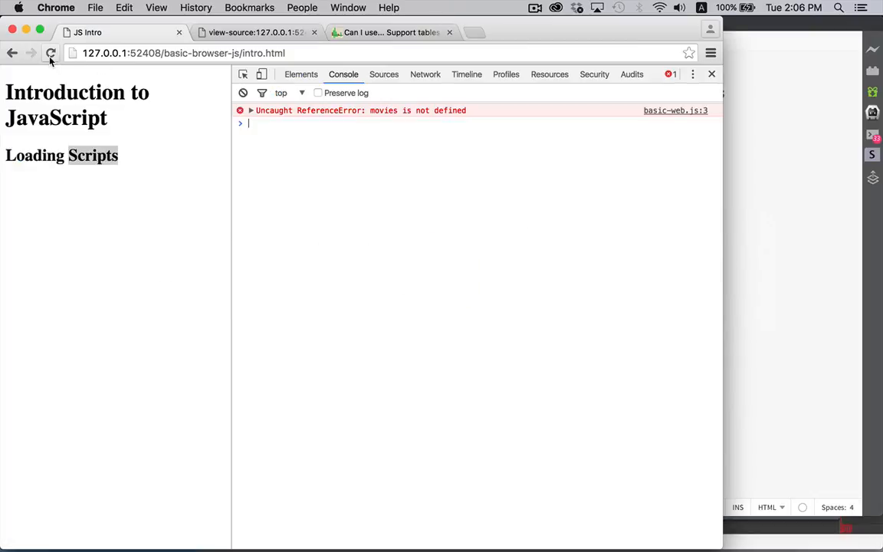
pyautogui.click(51, 52)
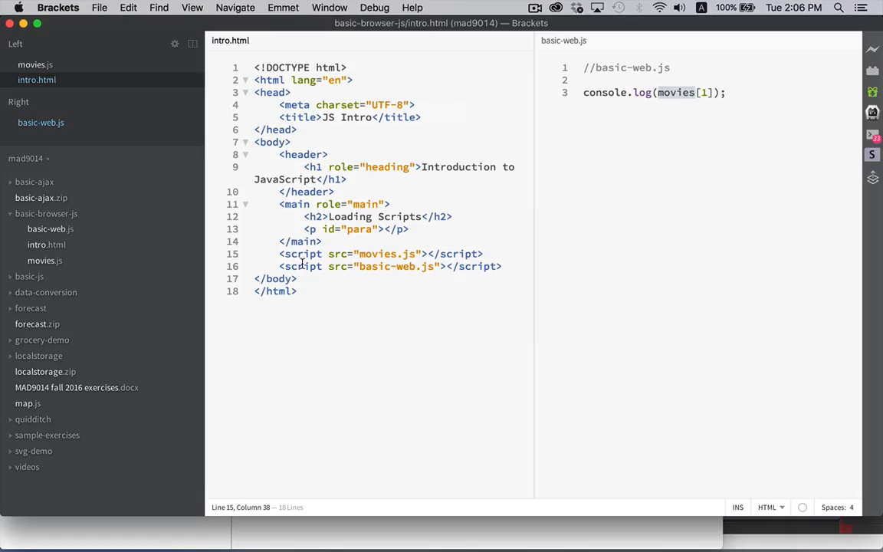
pyautogui.moveTo(389, 260)
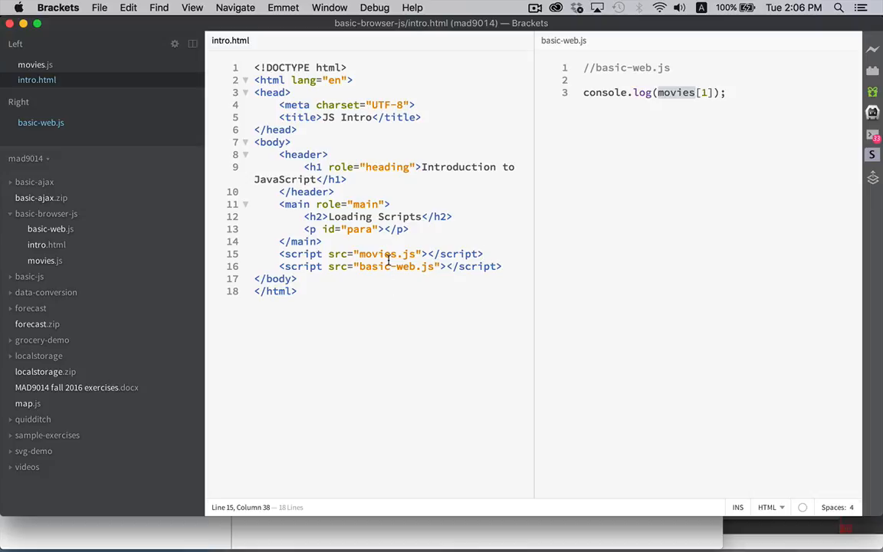
pyautogui.moveTo(365, 202)
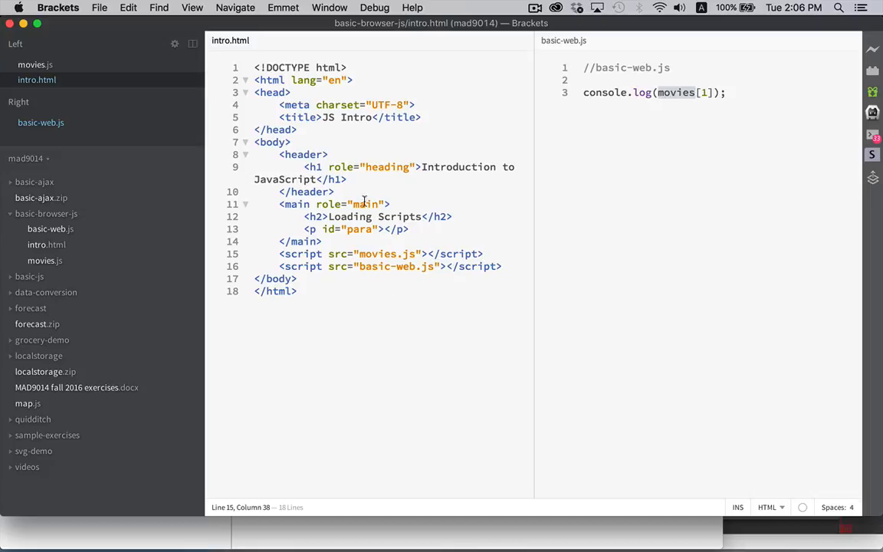
# - Show movies.js with its movies array beside basic-web.js in the split editor
pyautogui.click(36, 65)
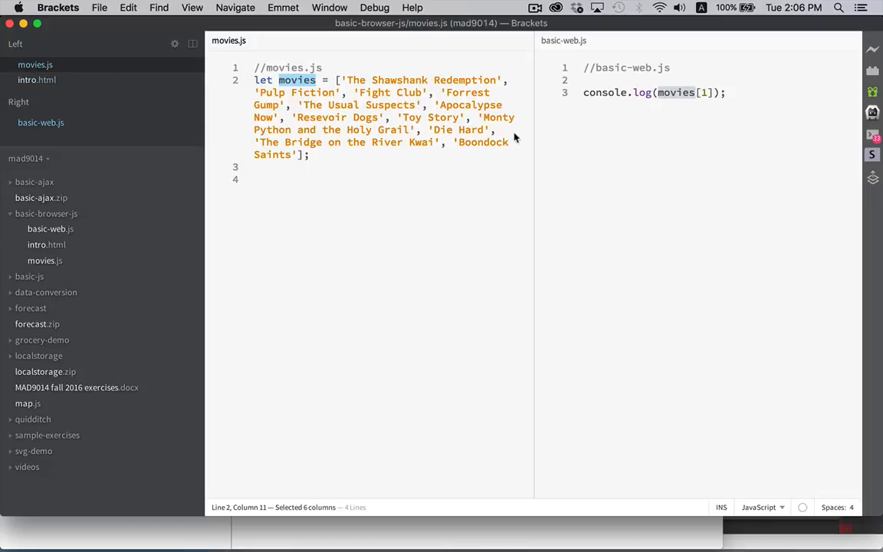
pyautogui.moveTo(547, 202)
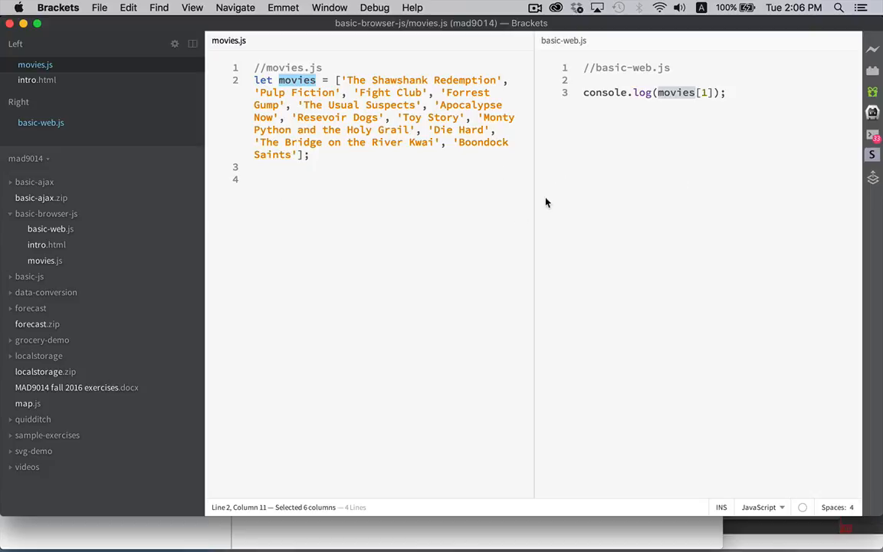
pyautogui.moveTo(558, 202)
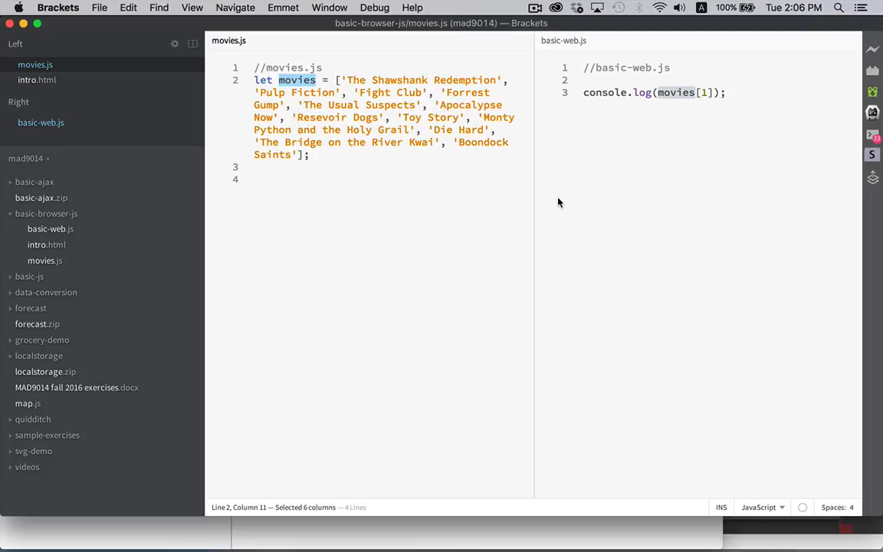
pyautogui.moveTo(693, 134)
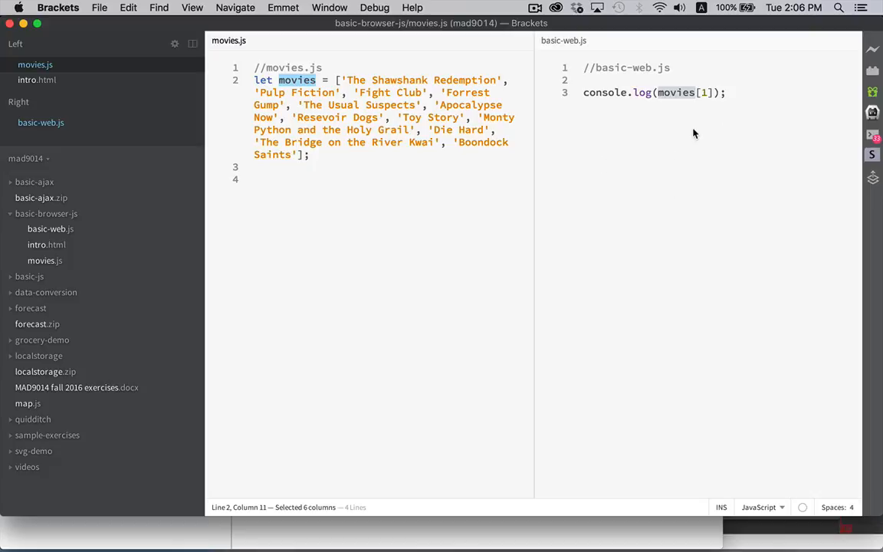
pyautogui.moveTo(332, 255)
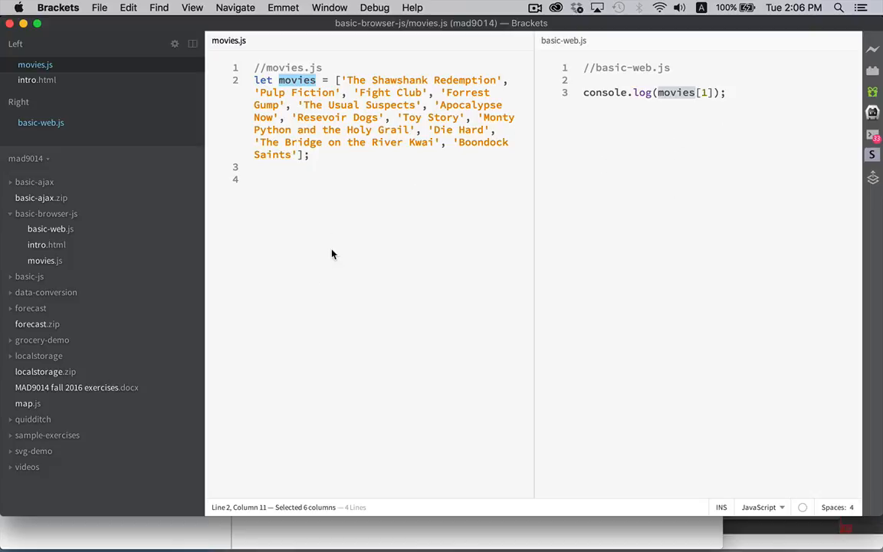
pyautogui.moveTo(337, 176)
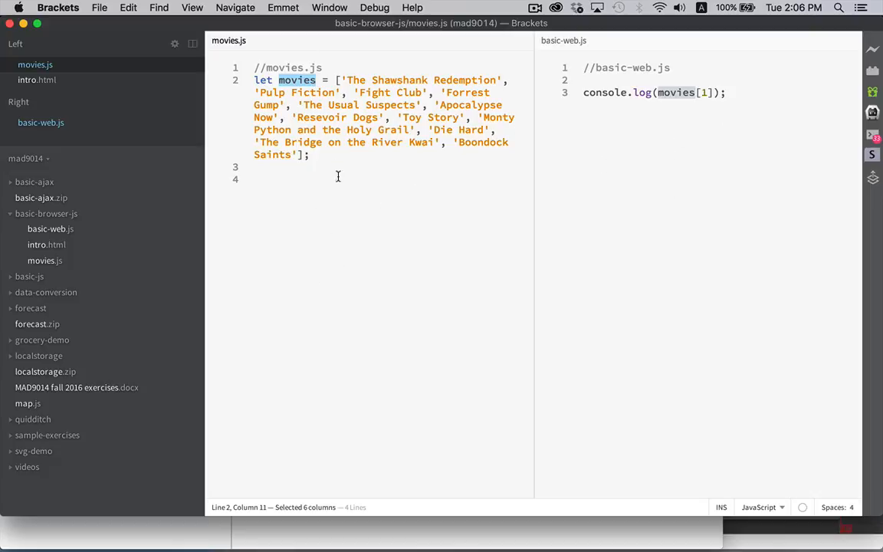
pyautogui.moveTo(279, 255)
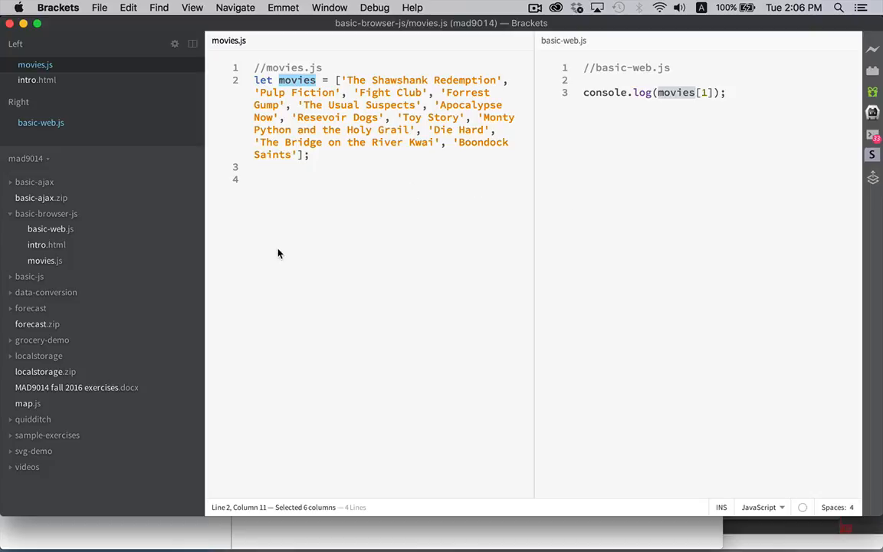
pyautogui.moveTo(641, 164)
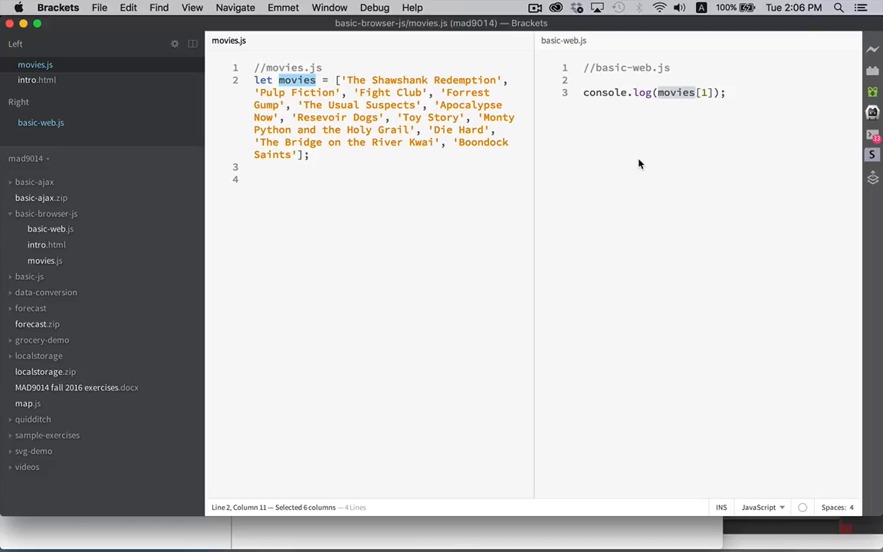
pyautogui.moveTo(592, 205)
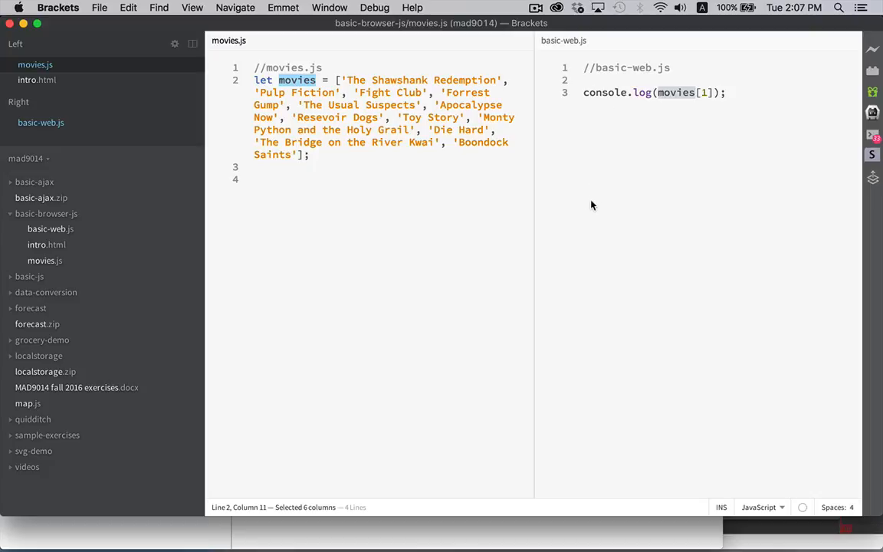
pyautogui.moveTo(365, 270)
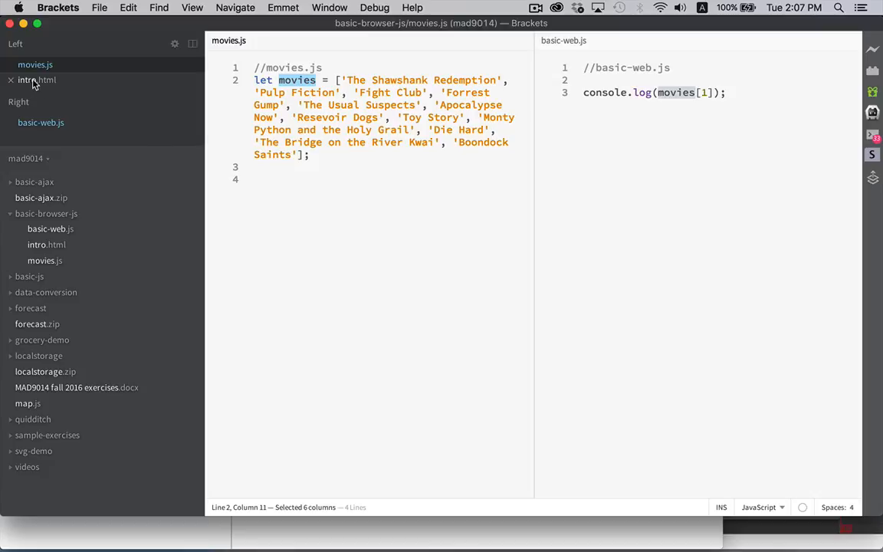
# - Add the async attribute to both the movies.js and basic-web.js script tags in intro.html
pyautogui.click(37, 79)
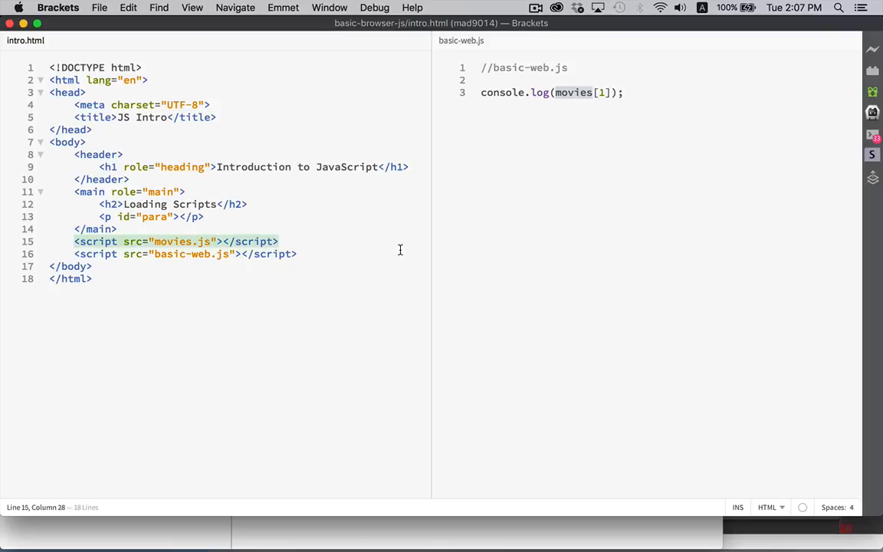
pyautogui.write('async')
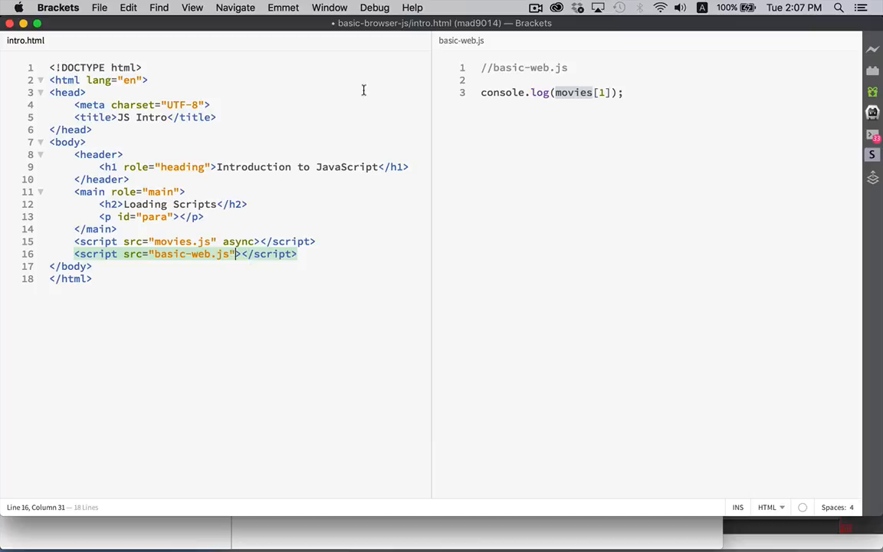
pyautogui.write('async')
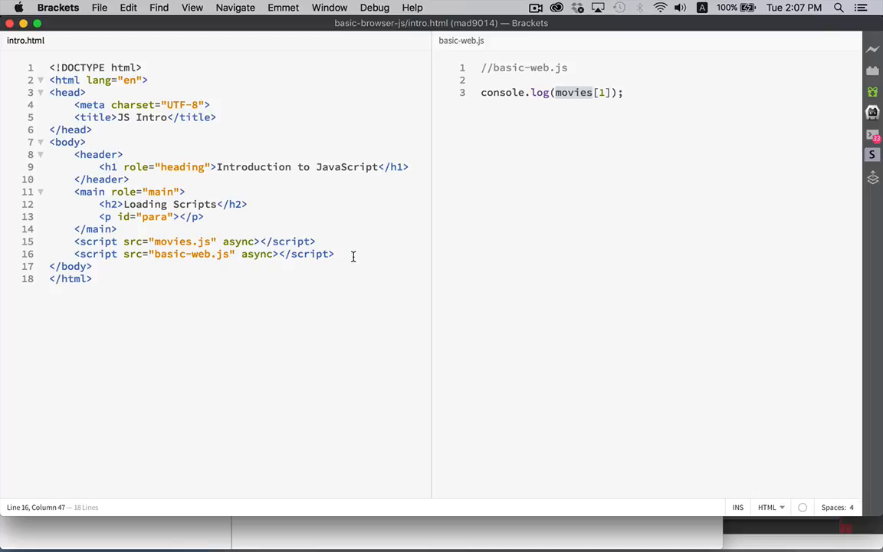
pyautogui.click(335, 255)
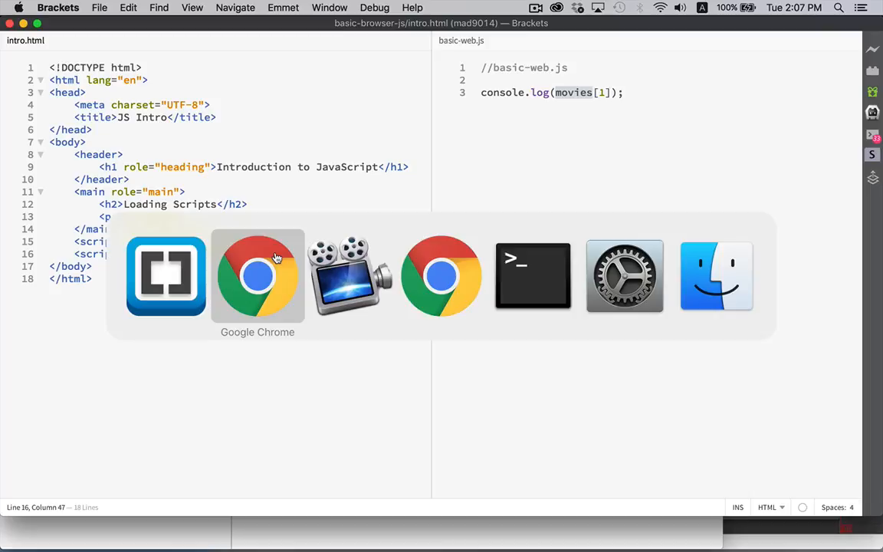
# - Bring up the Can I use search results for async, showing about 91% global support
pyautogui.click(258, 276)
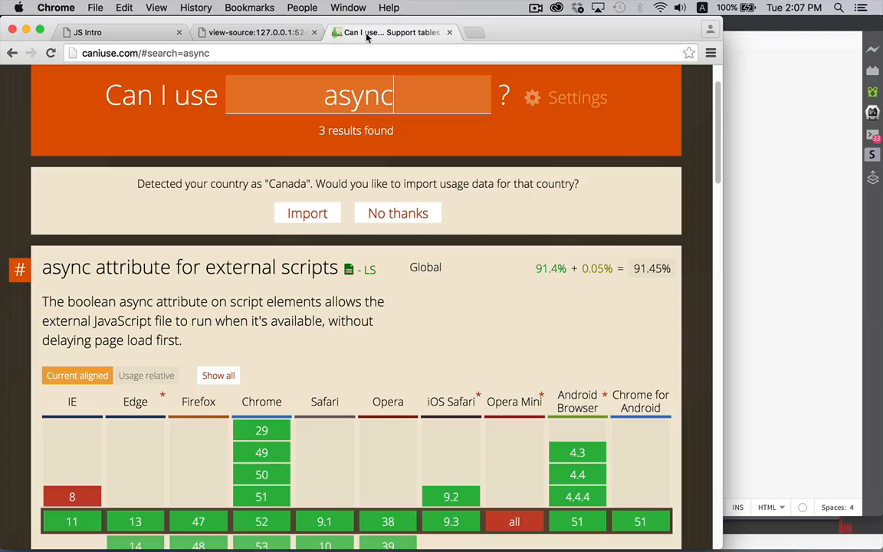
pyautogui.moveTo(485, 178)
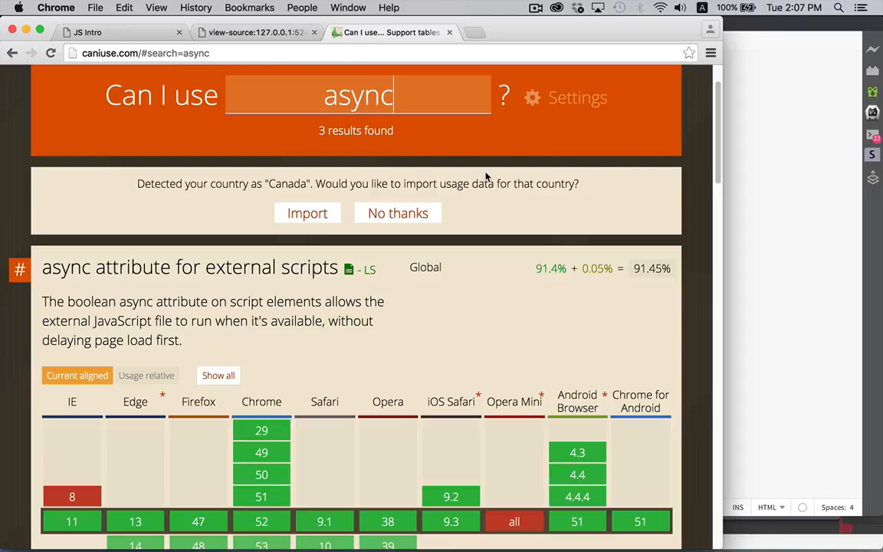
pyautogui.moveTo(450, 151)
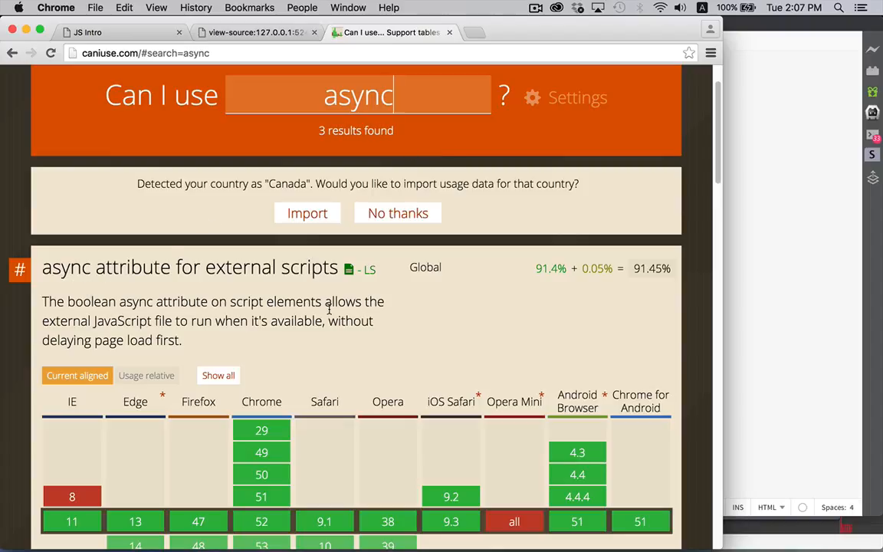
# - Scroll to the async browser version table, noting IE 8 and Opera Mini lack support
pyautogui.scroll(-3)
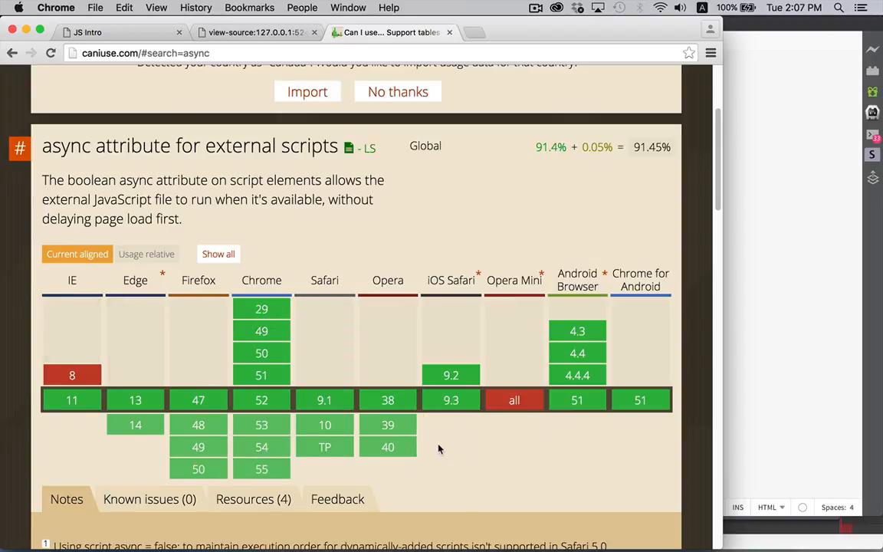
pyautogui.moveTo(260, 374)
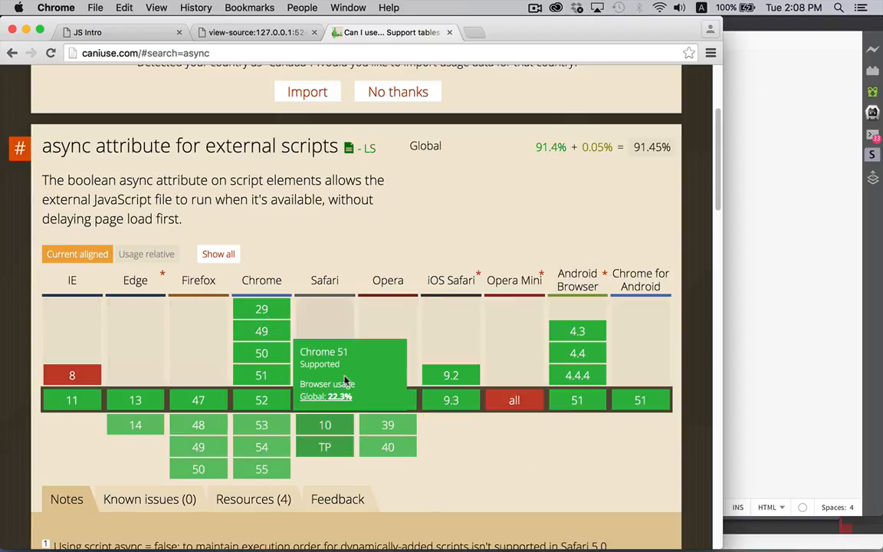
pyautogui.moveTo(669, 412)
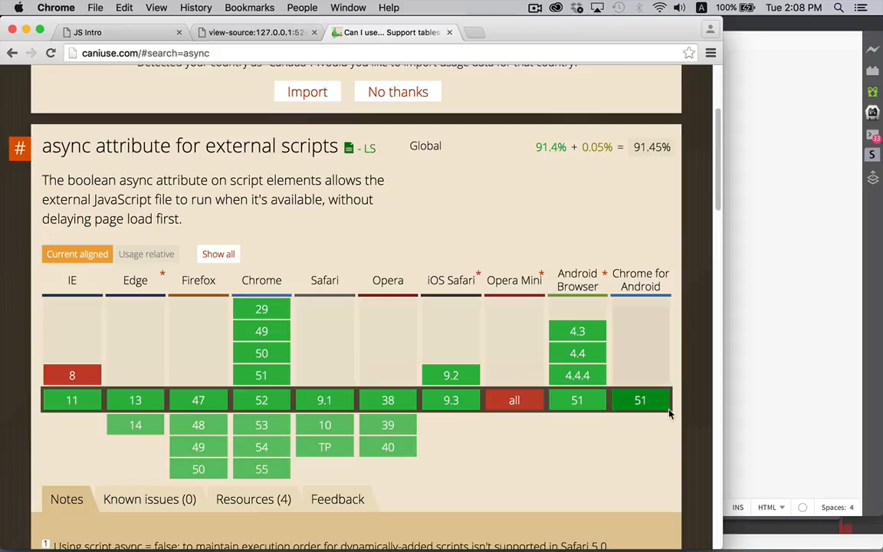
pyautogui.moveTo(518, 423)
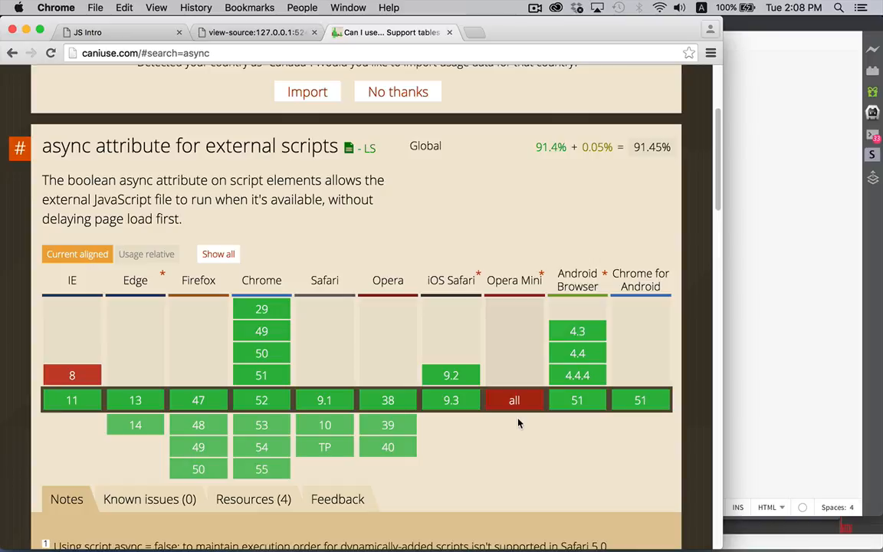
pyautogui.moveTo(70, 322)
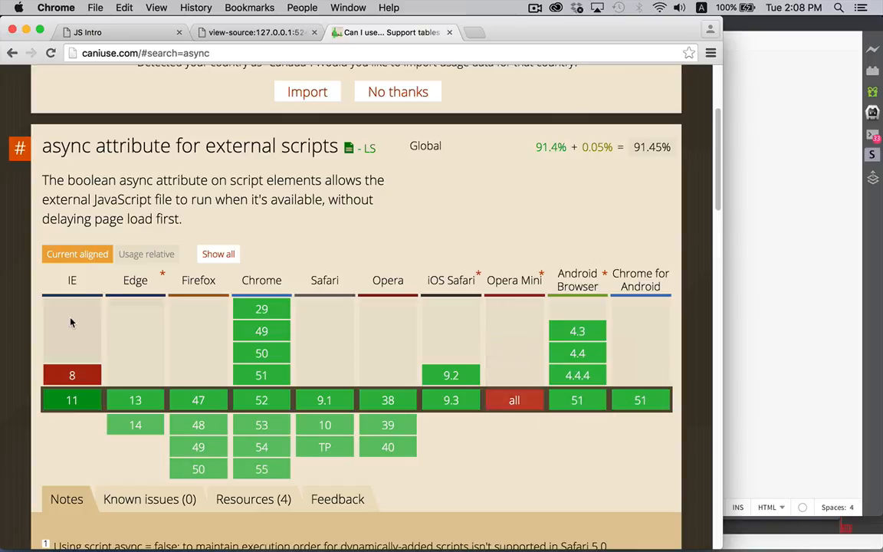
pyautogui.moveTo(72, 374)
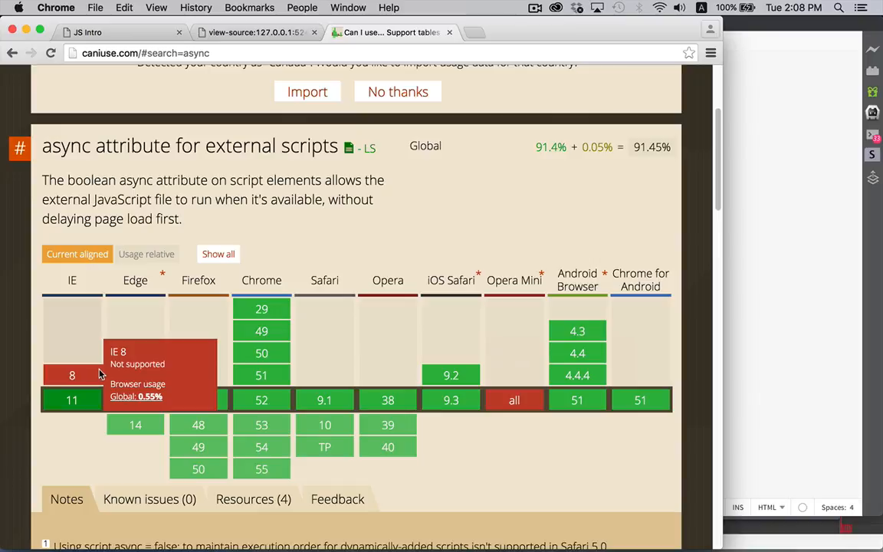
pyautogui.moveTo(83, 457)
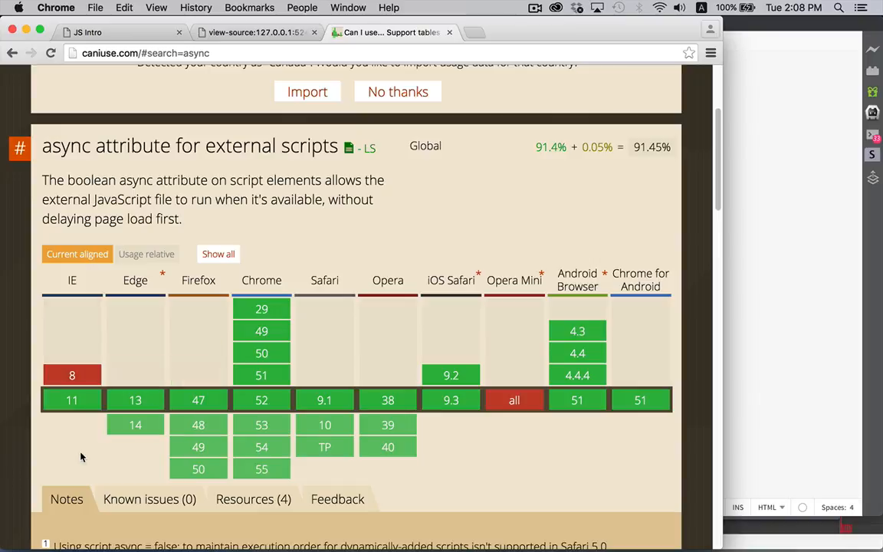
pyautogui.moveTo(141, 453)
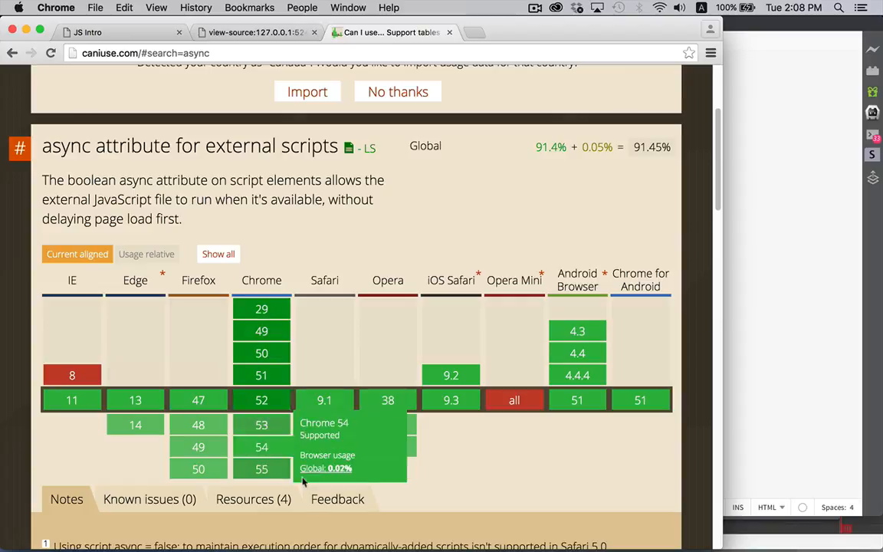
pyautogui.moveTo(483, 451)
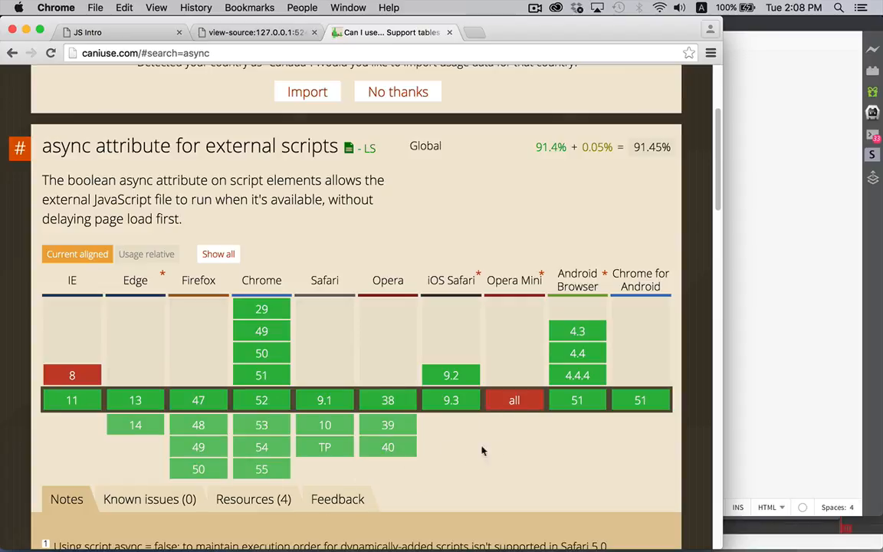
pyautogui.moveTo(529, 438)
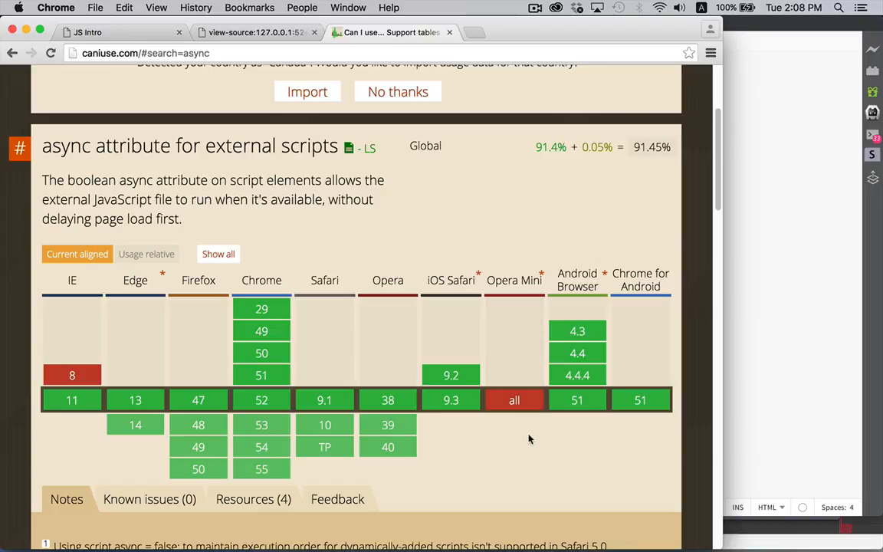
pyautogui.moveTo(576, 331)
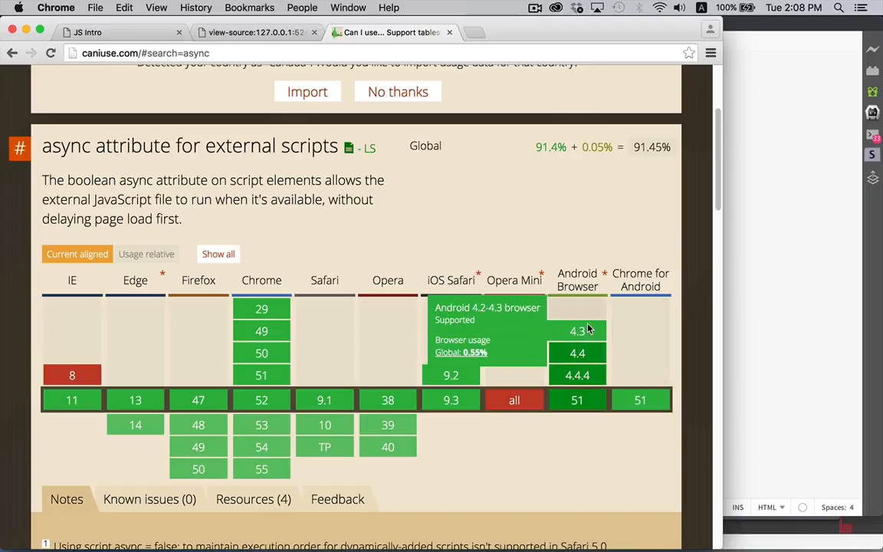
pyautogui.moveTo(613, 480)
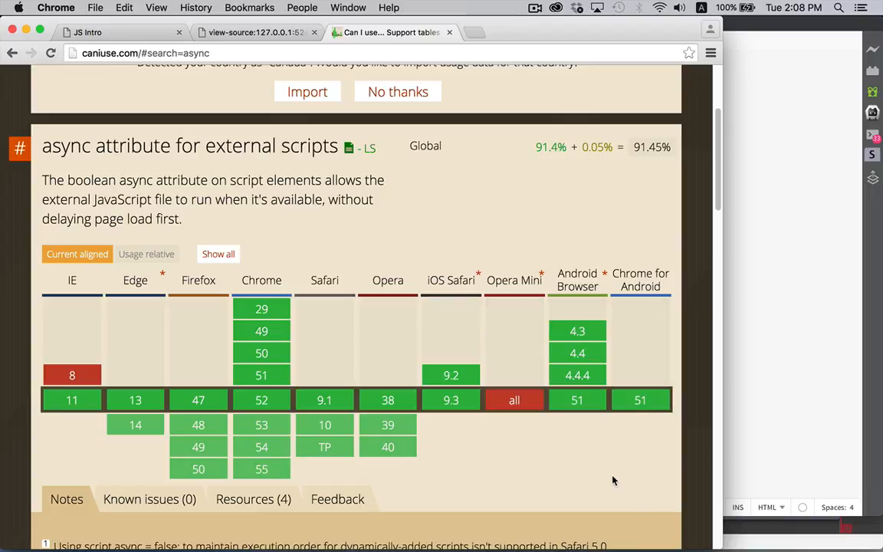
pyautogui.moveTo(72, 374)
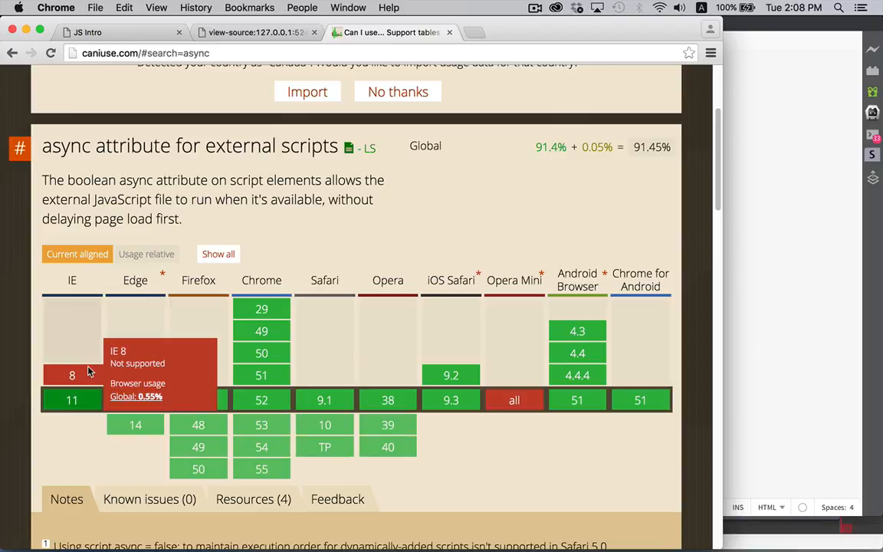
pyautogui.moveTo(77, 426)
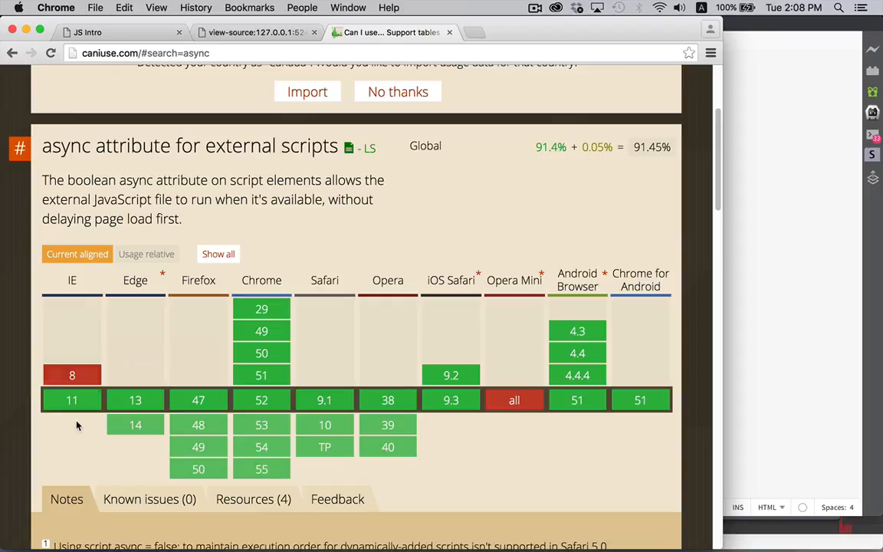